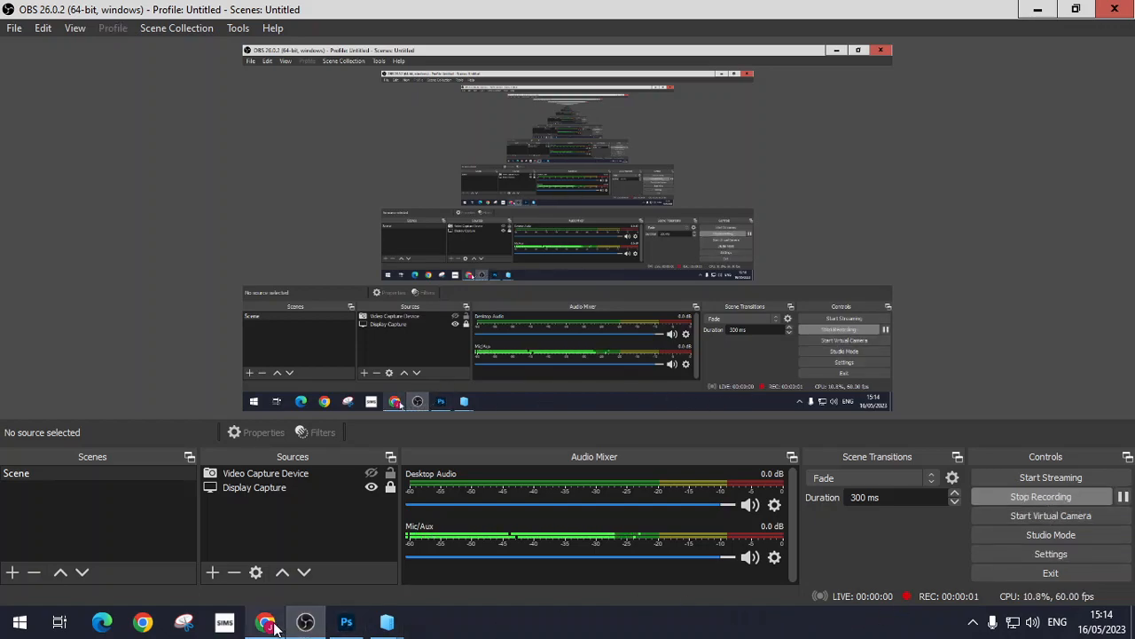
Switch to Photoshop and show the DSC_0560 colour statue composite document
{"action": "left_click", "coordinate": [347, 621]}
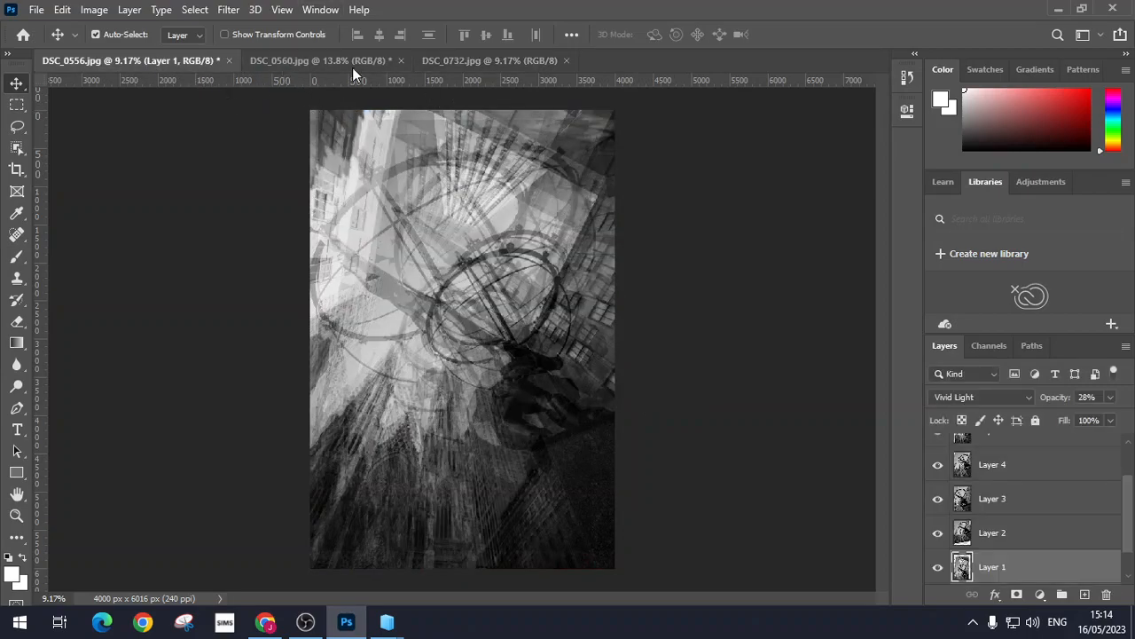
{"action": "left_click", "coordinate": [319, 61]}
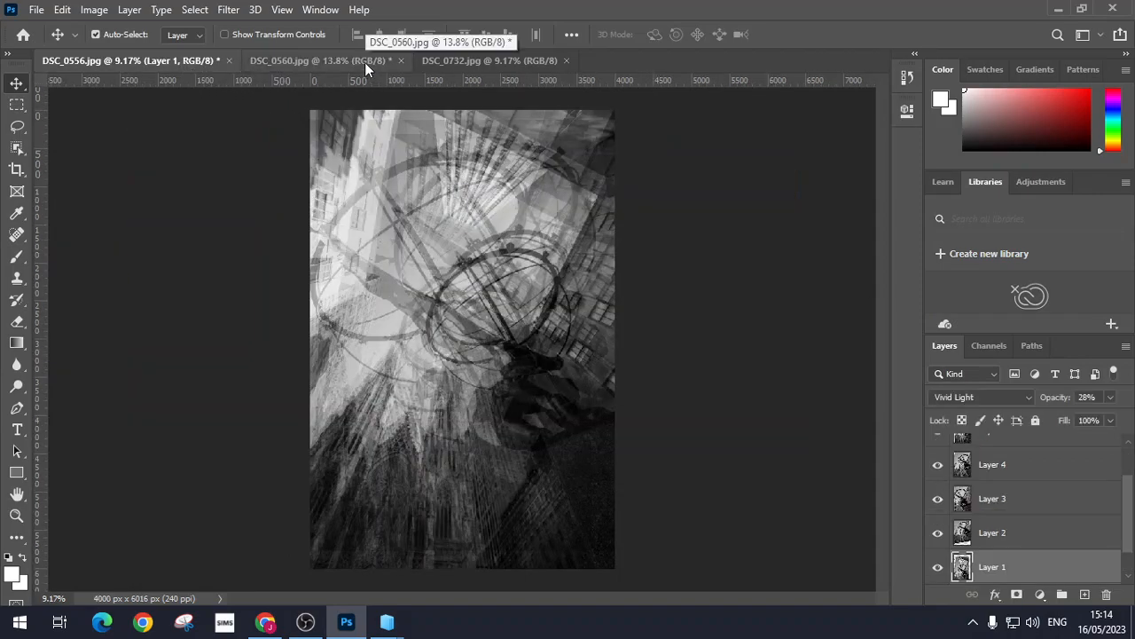
{"action": "left_click", "coordinate": [319, 60]}
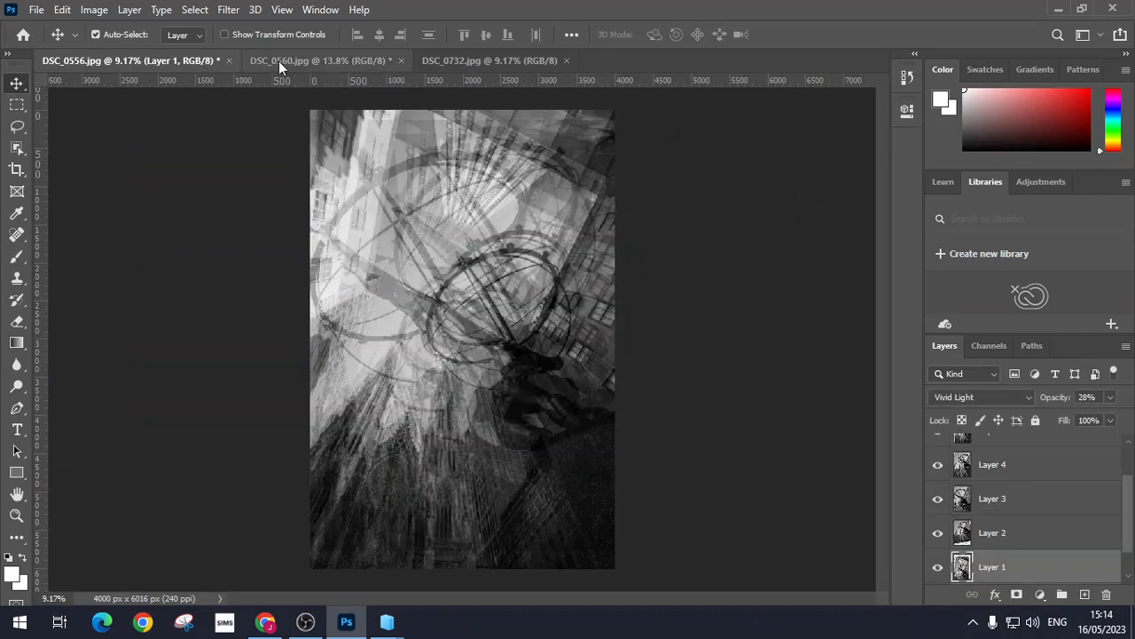
{"action": "left_click", "coordinate": [319, 61]}
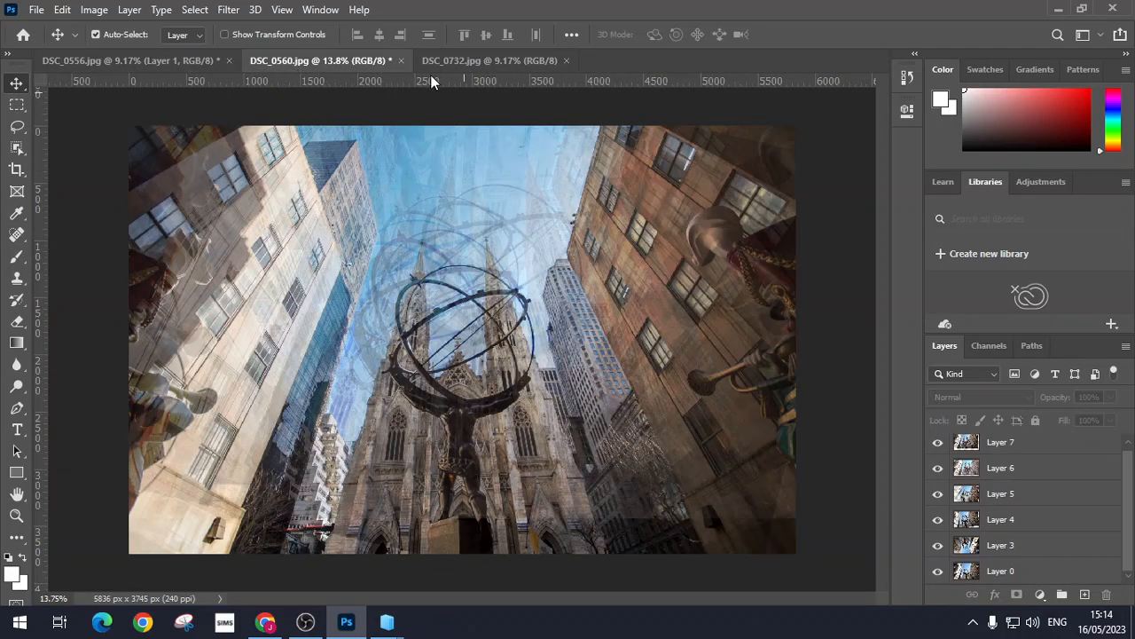
Show the DSC_0732 Times Square photo document
{"action": "left_click", "coordinate": [490, 60]}
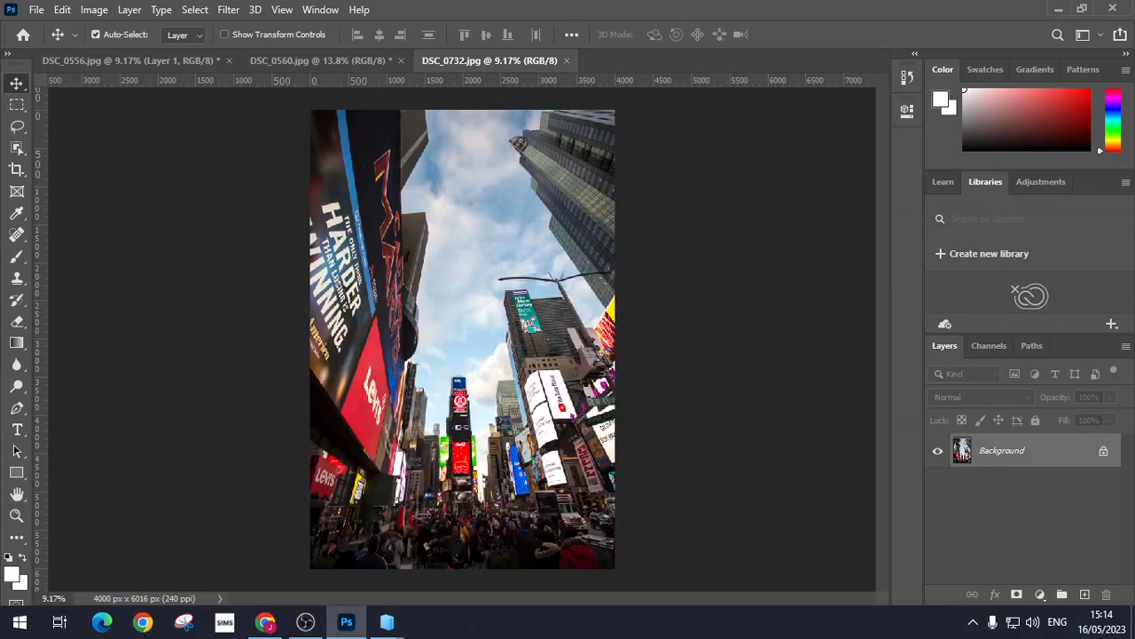
{"action": "mouse_move", "coordinate": [1040, 464]}
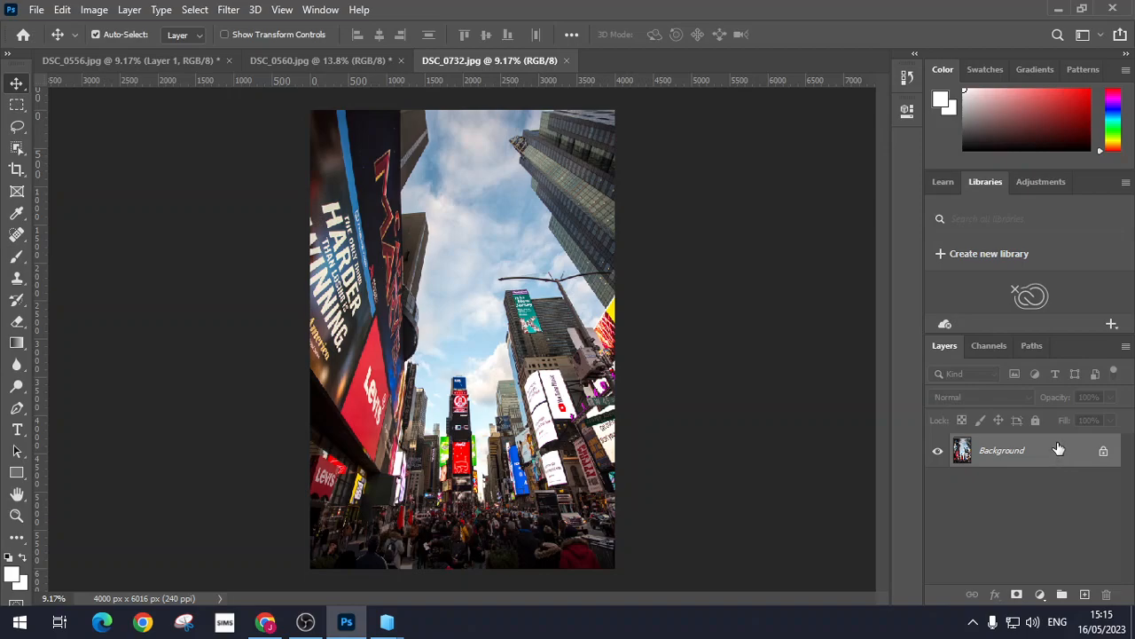
{"action": "mouse_move", "coordinate": [1030, 463]}
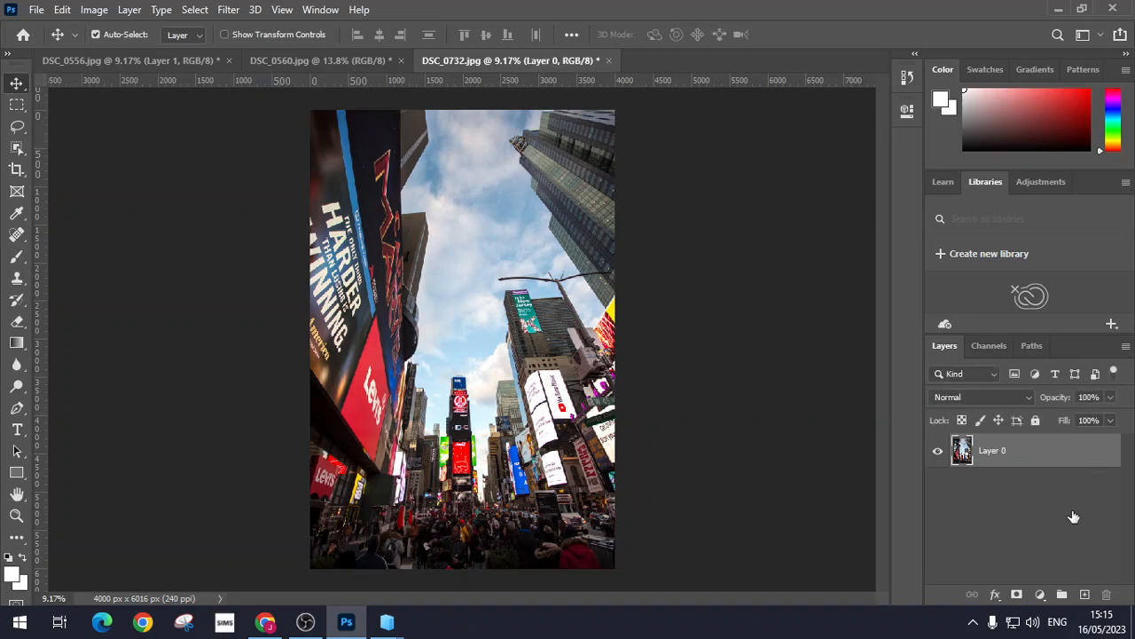
{"action": "mouse_move", "coordinate": [1034, 490]}
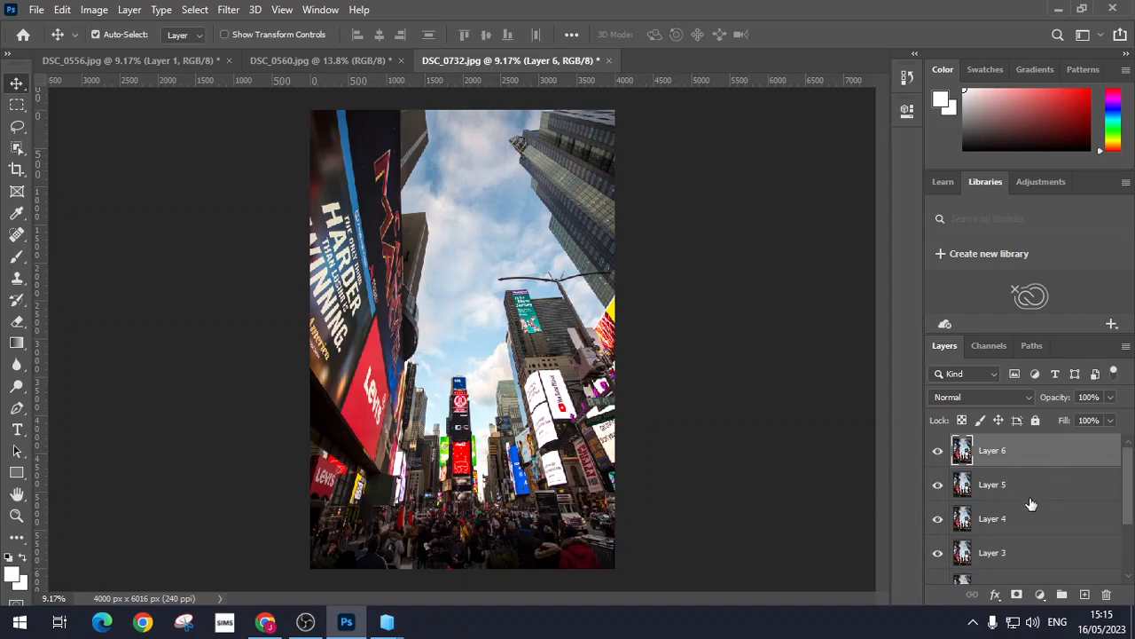
{"action": "mouse_move", "coordinate": [1023, 526]}
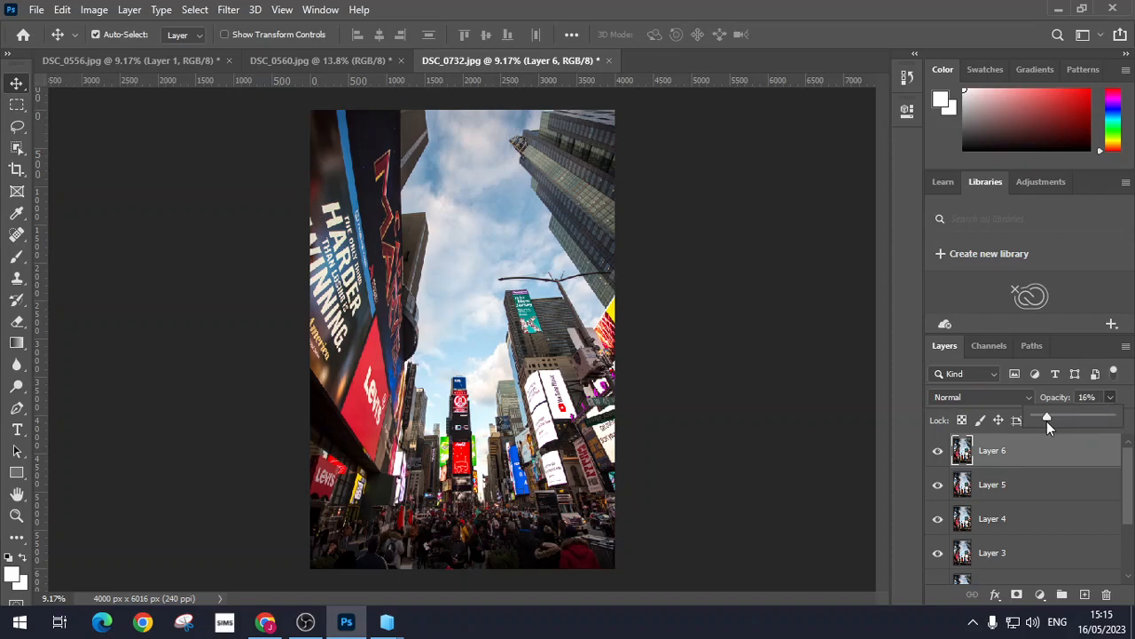
Fade the top Times Square copy to 18% opacity, nudge it aside and pick a blend mode
{"action": "left_click_drag", "start_coordinate": [1047, 418], "coordinate": [1050, 417]}
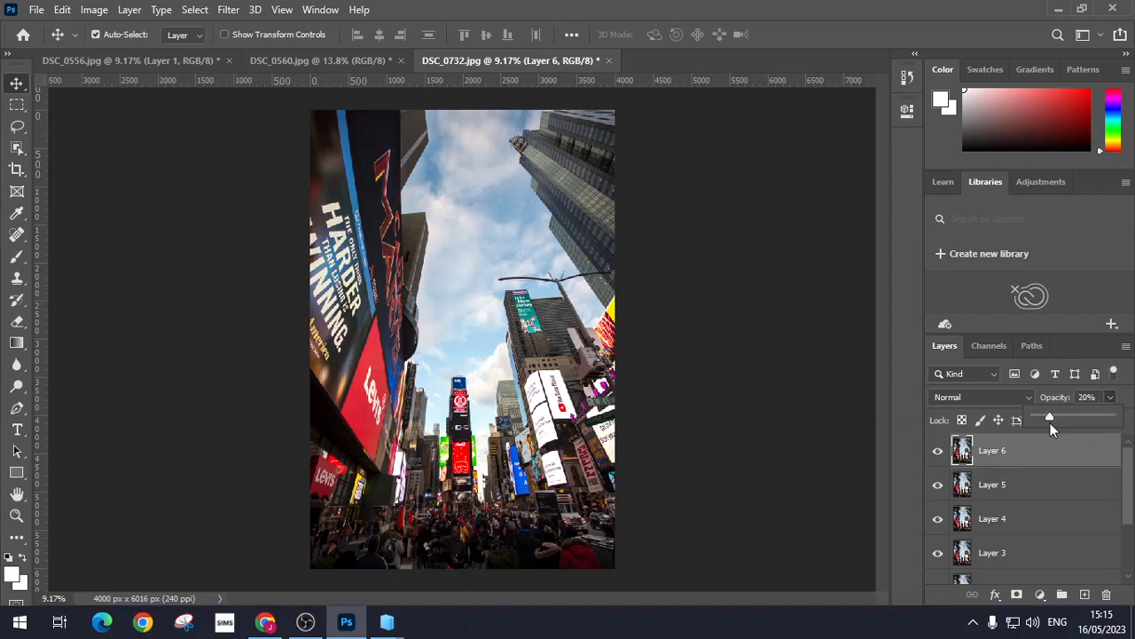
{"action": "left_click_drag", "start_coordinate": [1050, 417], "coordinate": [1048, 418]}
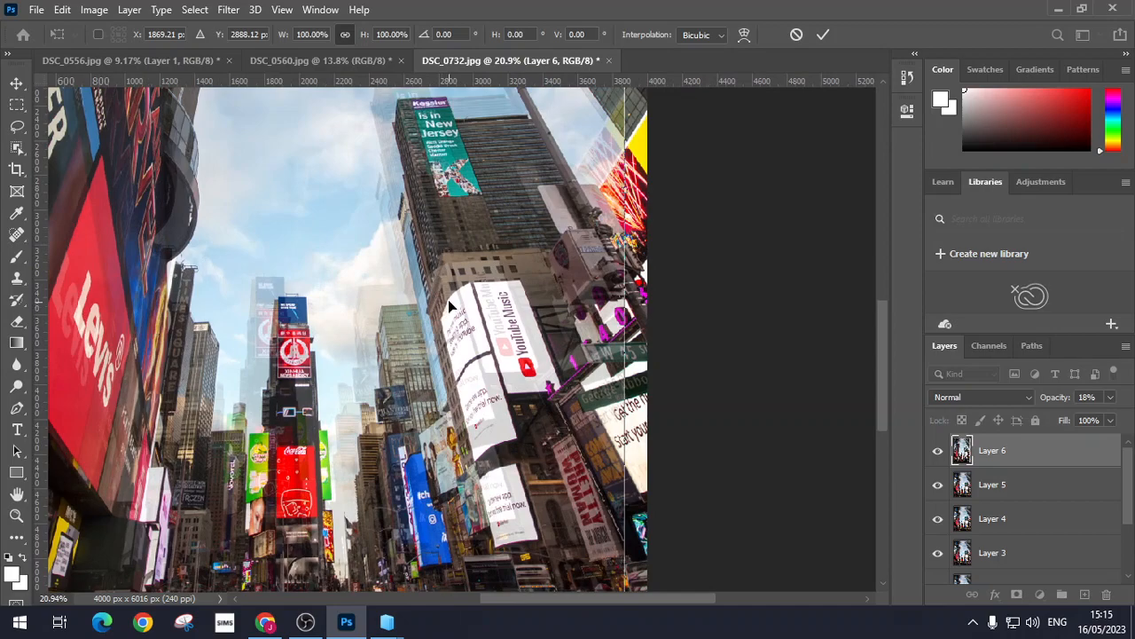
{"action": "left_click_drag", "start_coordinate": [447, 306], "coordinate": [460, 329]}
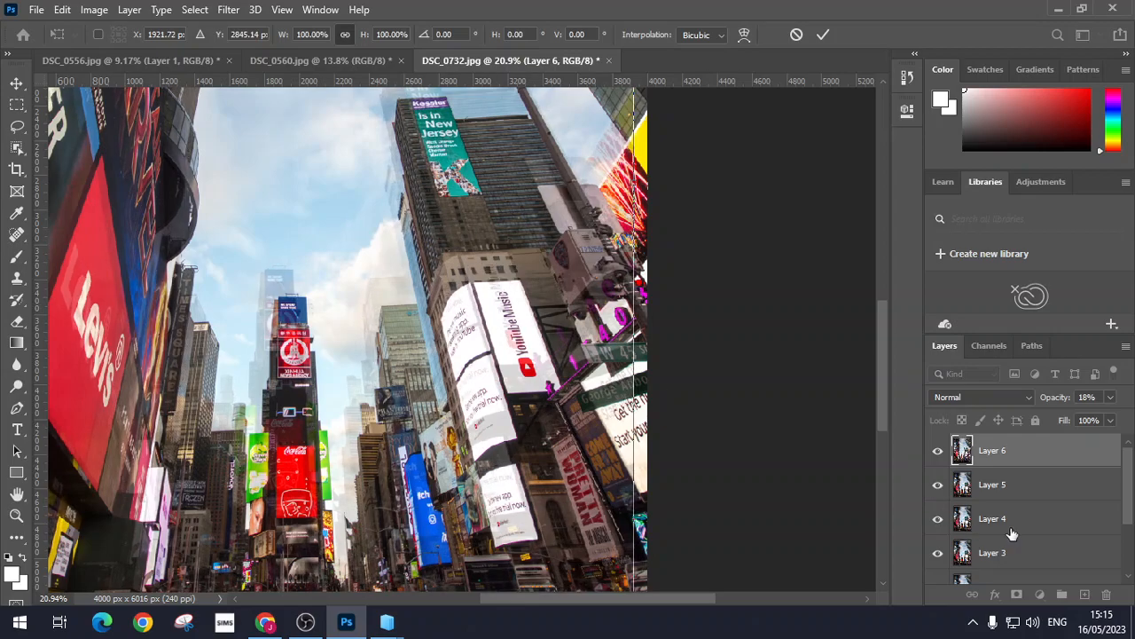
{"action": "mouse_move", "coordinate": [996, 399]}
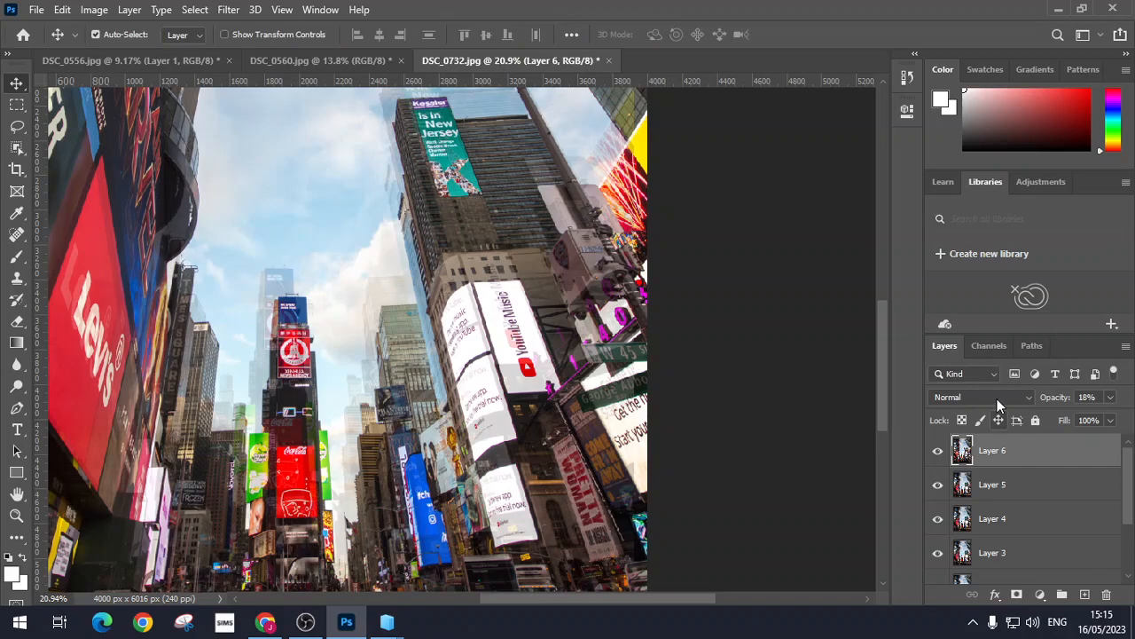
{"action": "left_click", "coordinate": [980, 397]}
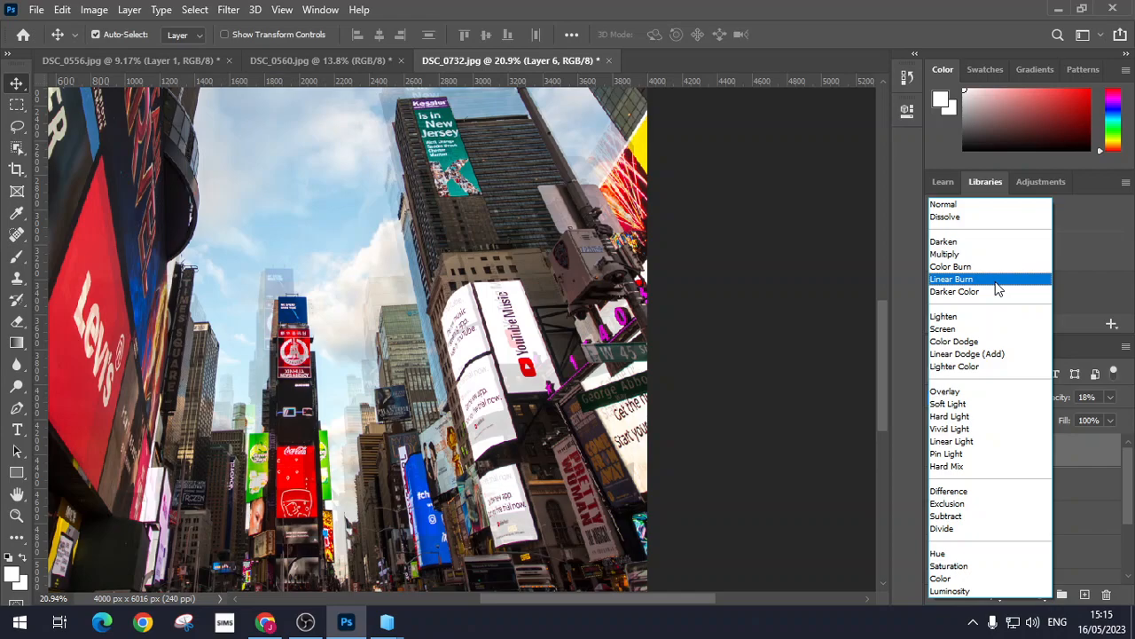
{"action": "mouse_move", "coordinate": [954, 291]}
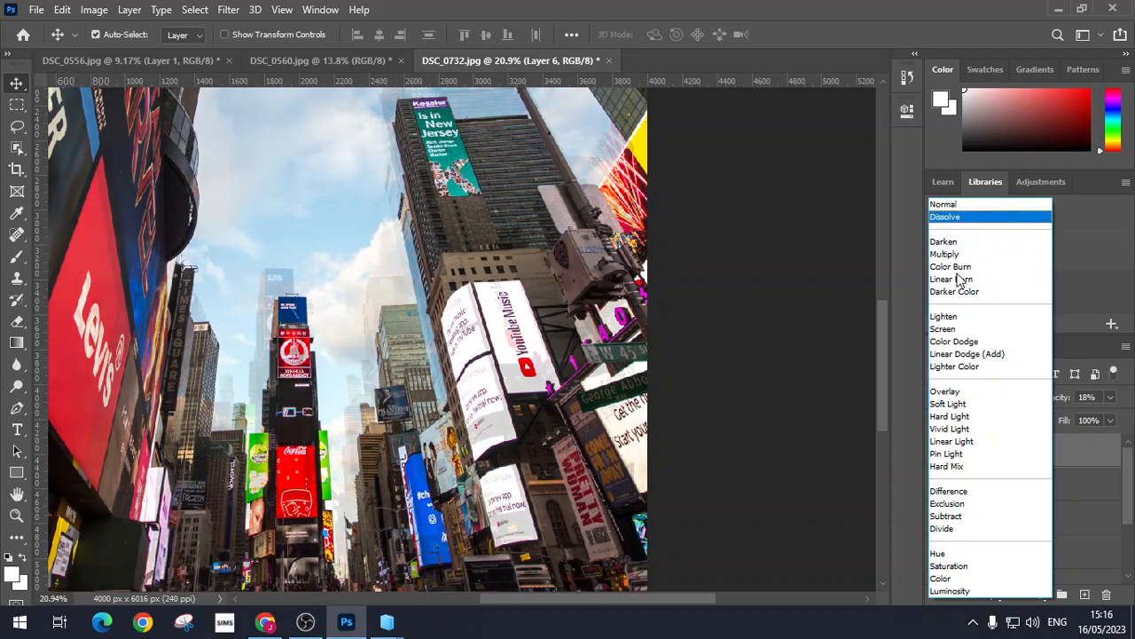
{"action": "left_click", "coordinate": [951, 279]}
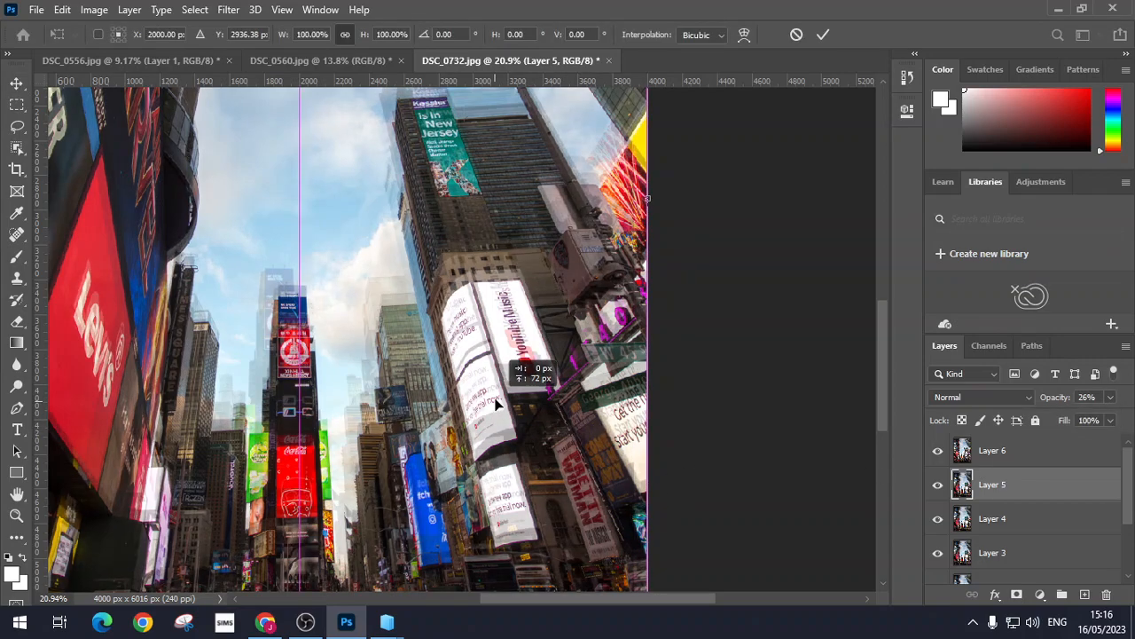
Nudge the 26% Layer 5 copy downward for another offset, then move to Layer 4
{"action": "left_click_drag", "start_coordinate": [496, 405], "coordinate": [528, 362]}
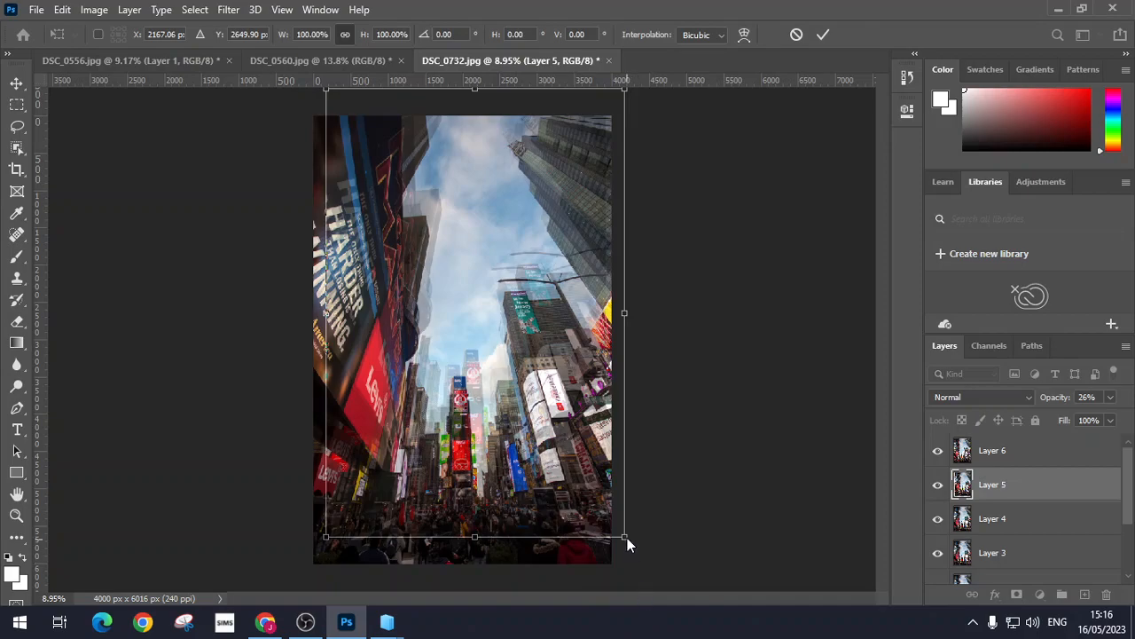
{"action": "mouse_move", "coordinate": [646, 561]}
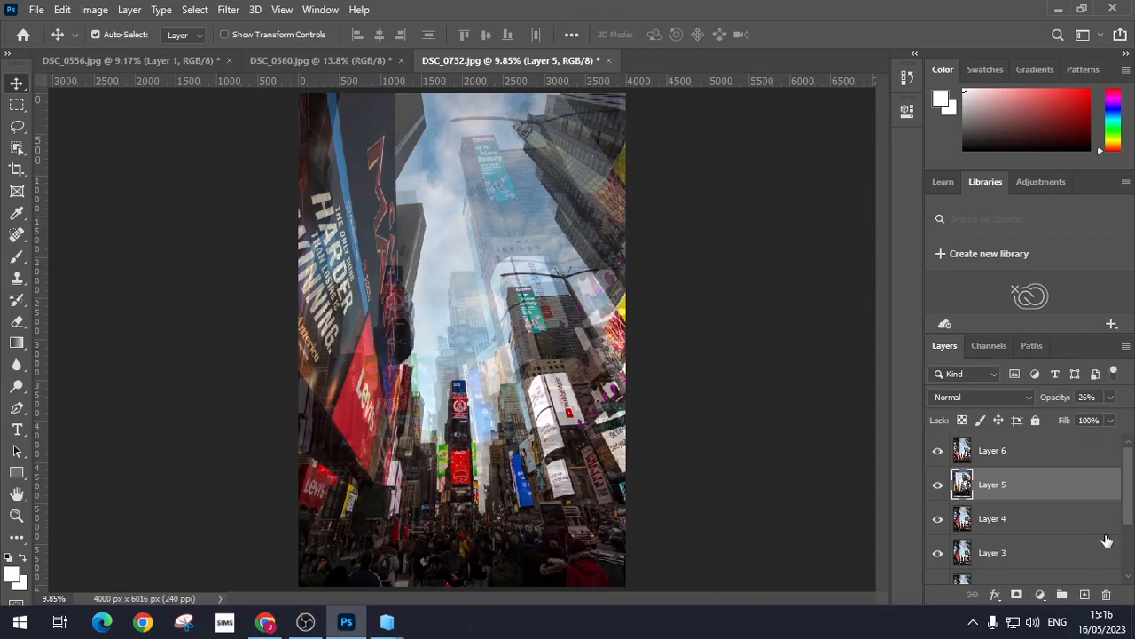
{"action": "left_click", "coordinate": [980, 396]}
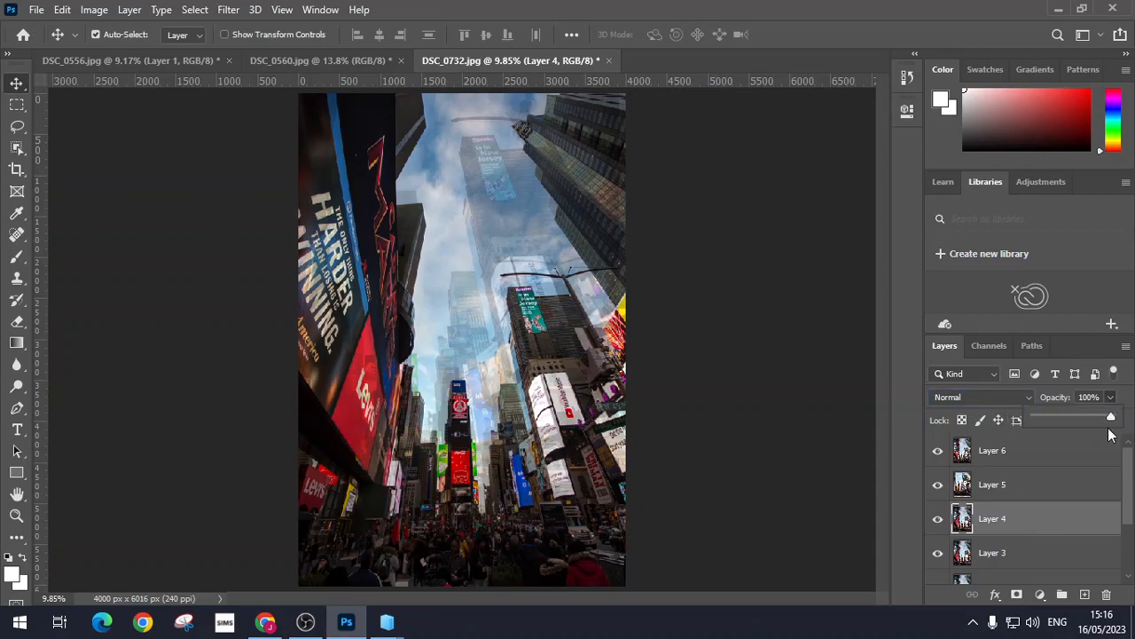
Set Layer 4 to 24% opacity, shift and tilt it, and blend it with Color Dodge
{"action": "left_click_drag", "start_coordinate": [1108, 416], "coordinate": [1073, 417]}
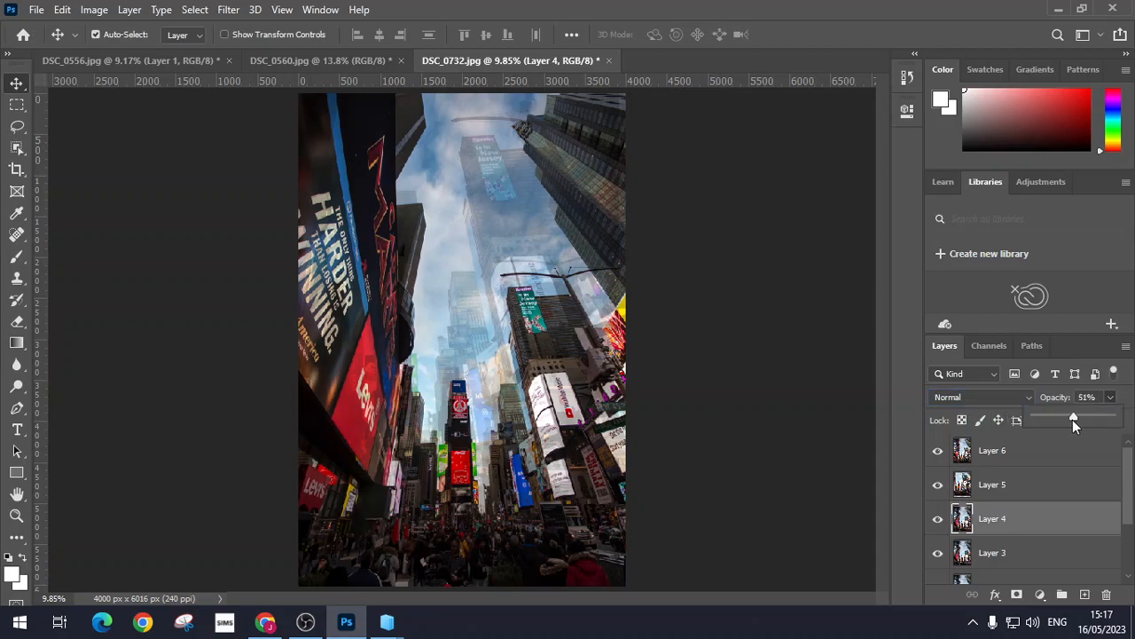
{"action": "left_click_drag", "start_coordinate": [1073, 418], "coordinate": [1053, 417]}
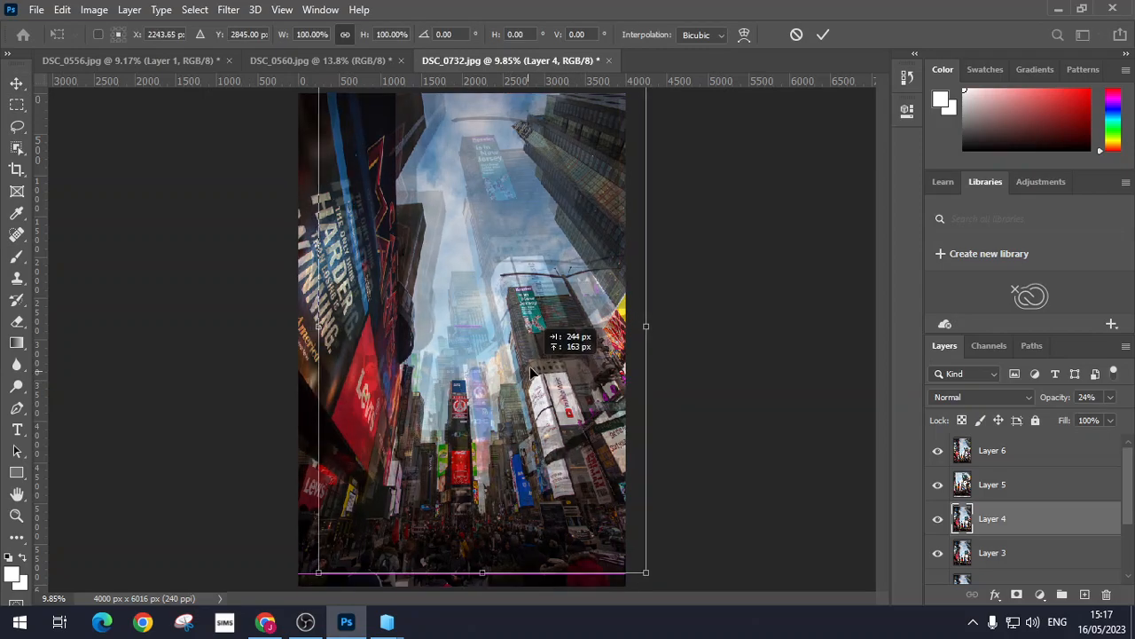
{"action": "left_click_drag", "start_coordinate": [533, 372], "coordinate": [545, 355]}
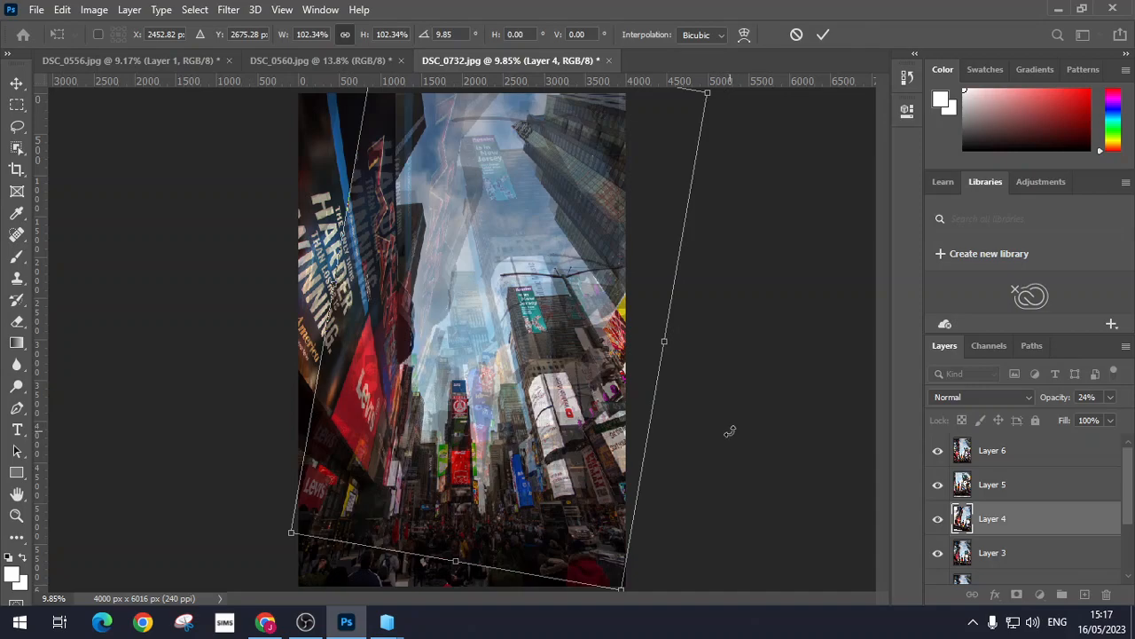
{"action": "left_click", "coordinate": [822, 34]}
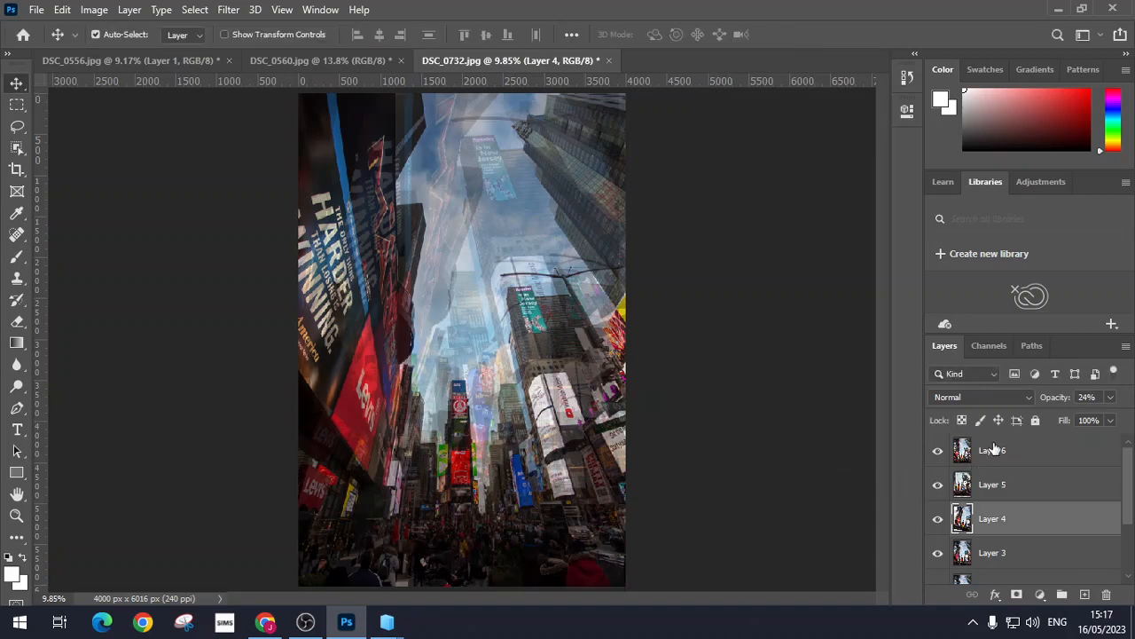
{"action": "left_click", "coordinate": [980, 396]}
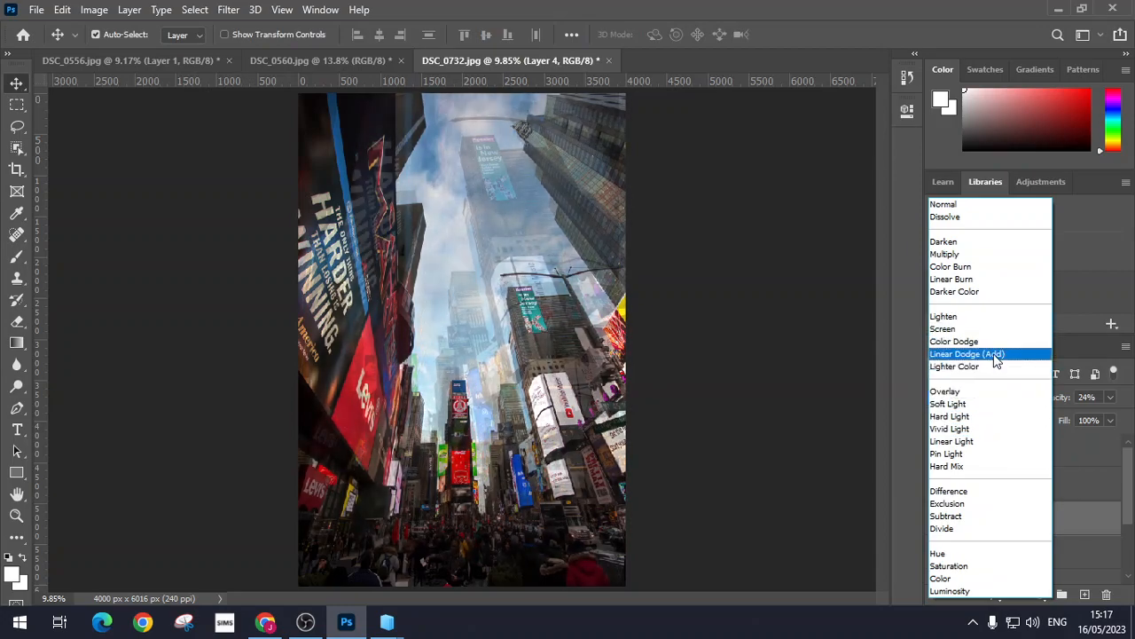
{"action": "left_click", "coordinate": [954, 340]}
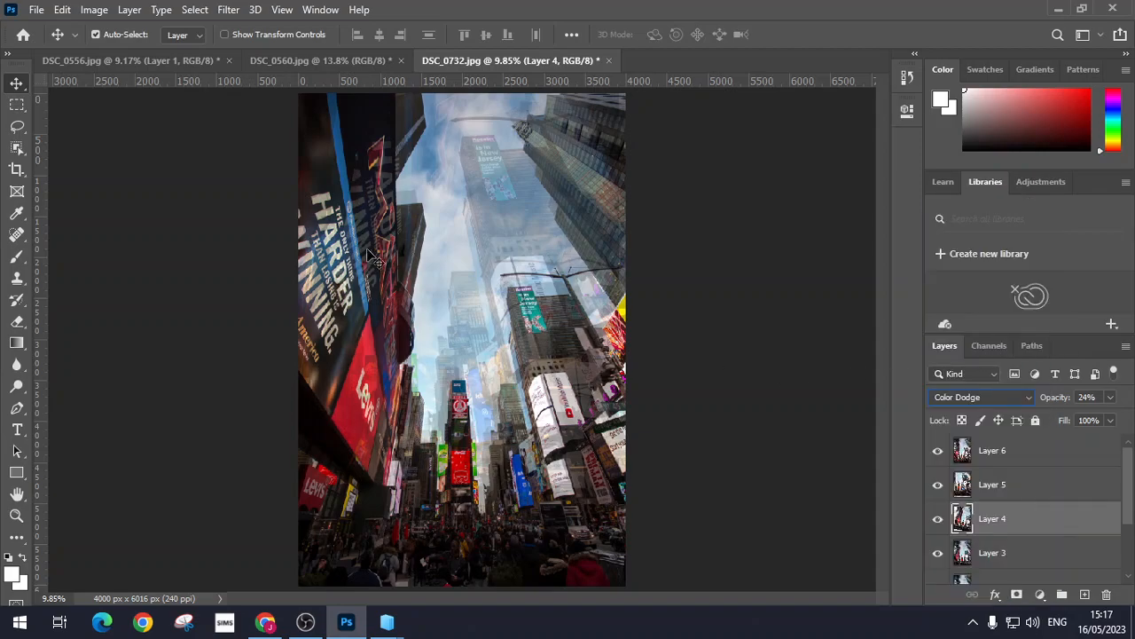
{"action": "mouse_move", "coordinate": [344, 244]}
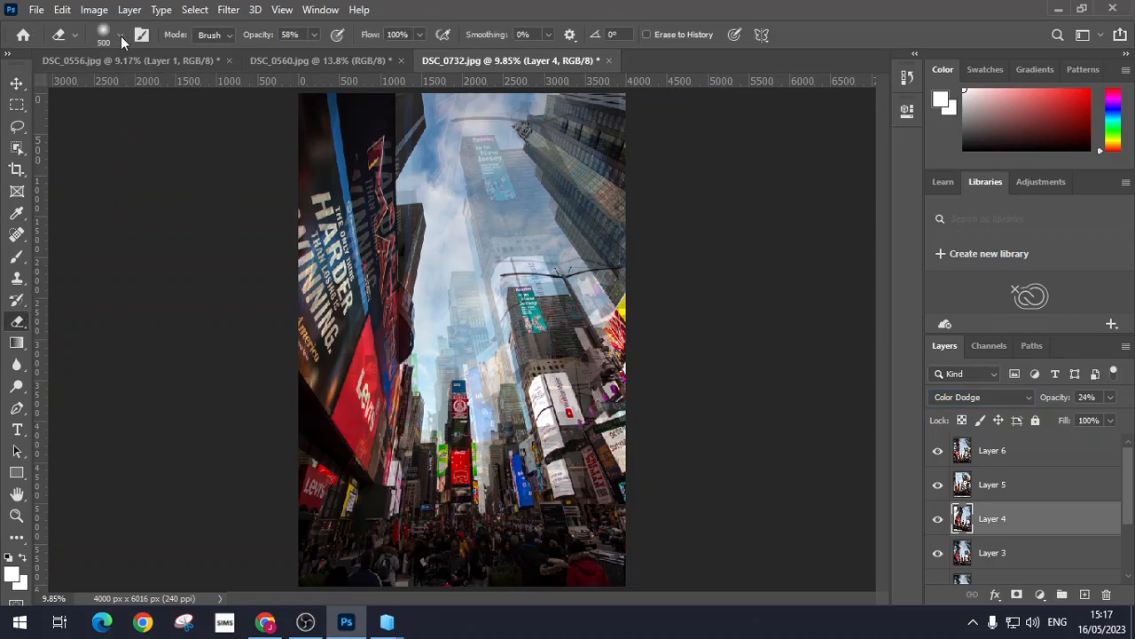
Erase Layer 4's stray edge over the left-side billboards with a soft Eraser
{"action": "left_click", "coordinate": [120, 35]}
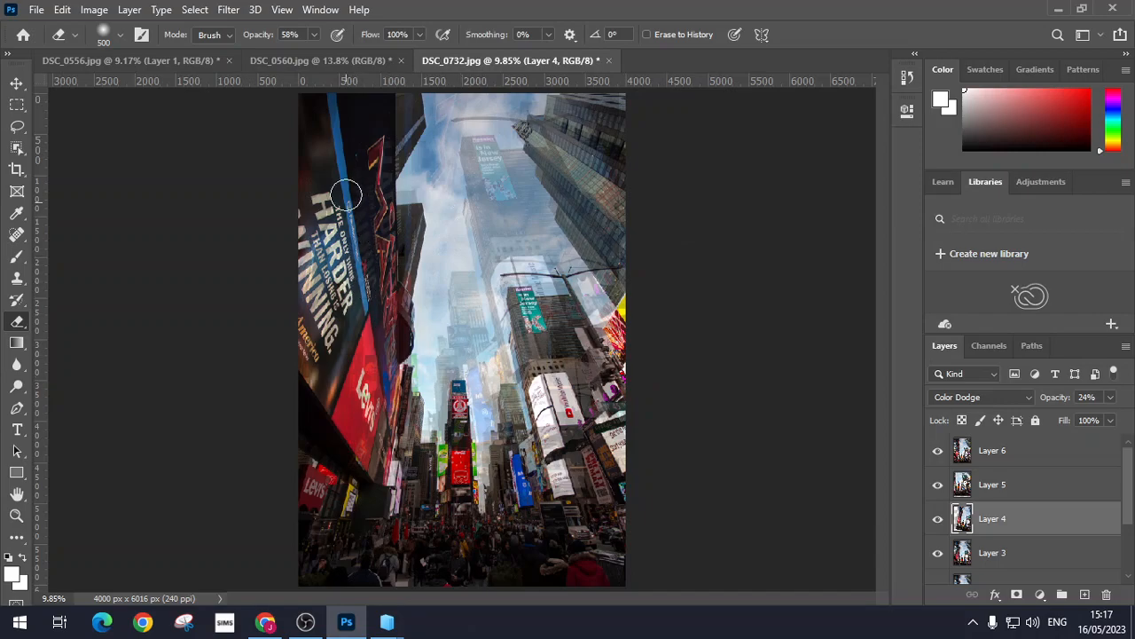
{"action": "left_click_drag", "start_coordinate": [346, 193], "coordinate": [373, 344]}
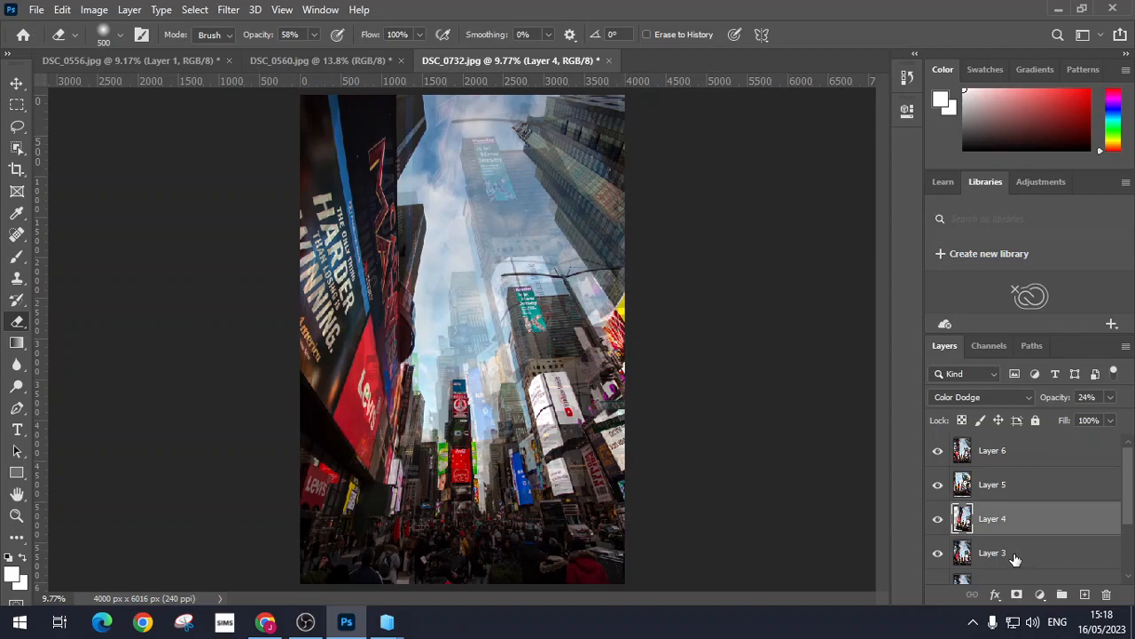
Set Layer 3 to 37% opacity and enlarge it to about 133%
{"action": "left_click", "coordinate": [991, 552]}
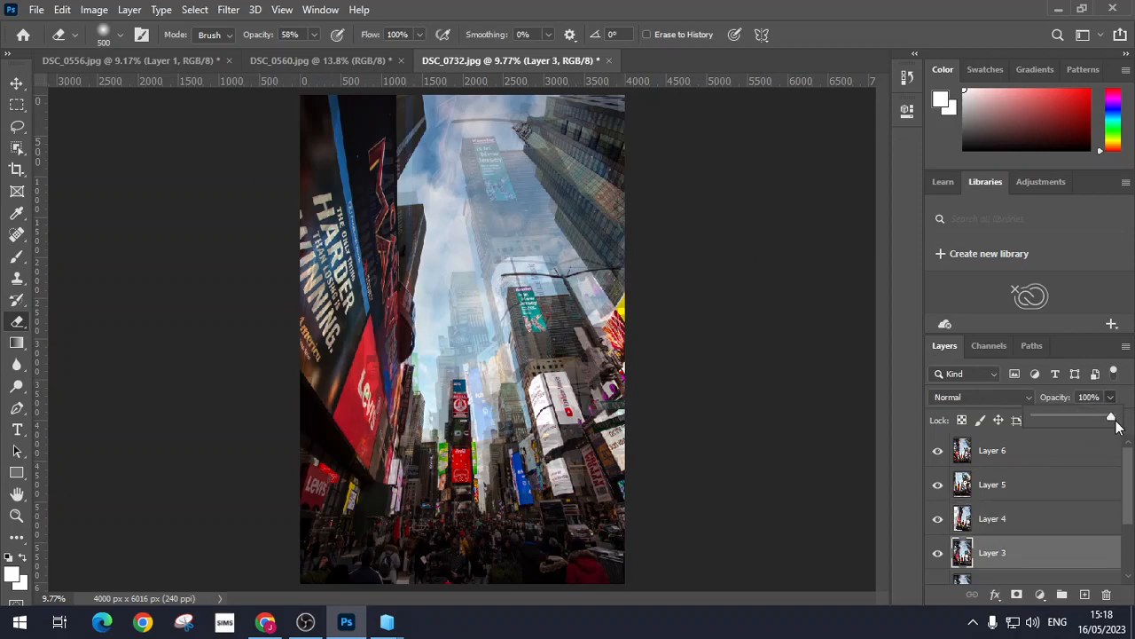
{"action": "left_click_drag", "start_coordinate": [1111, 419], "coordinate": [1052, 418]}
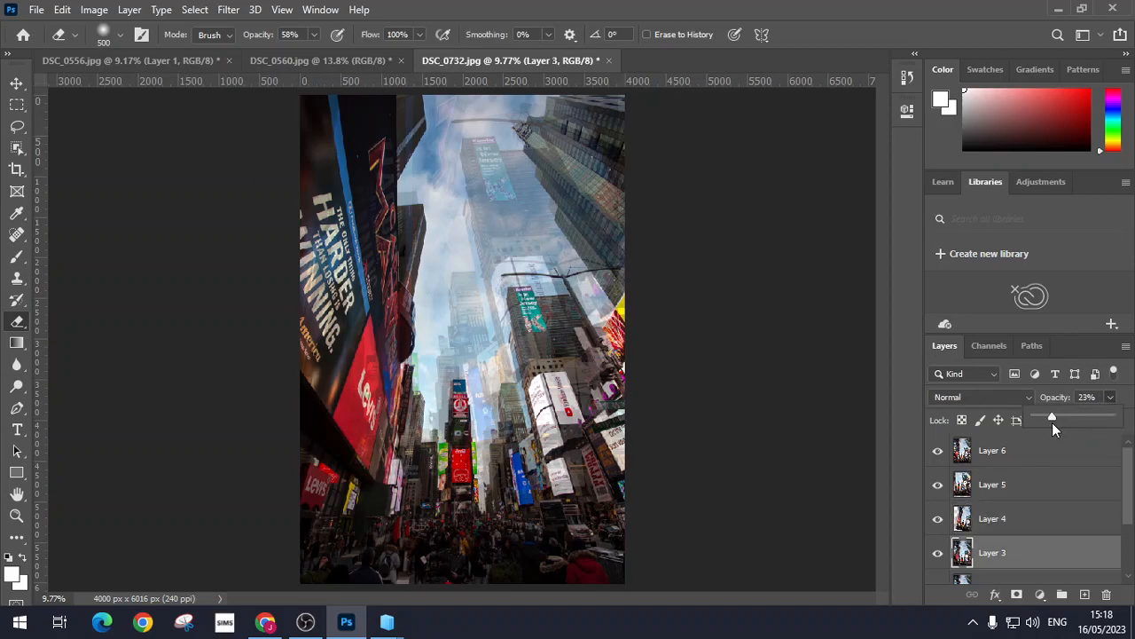
{"action": "left_click_drag", "start_coordinate": [1052, 416], "coordinate": [1063, 416]}
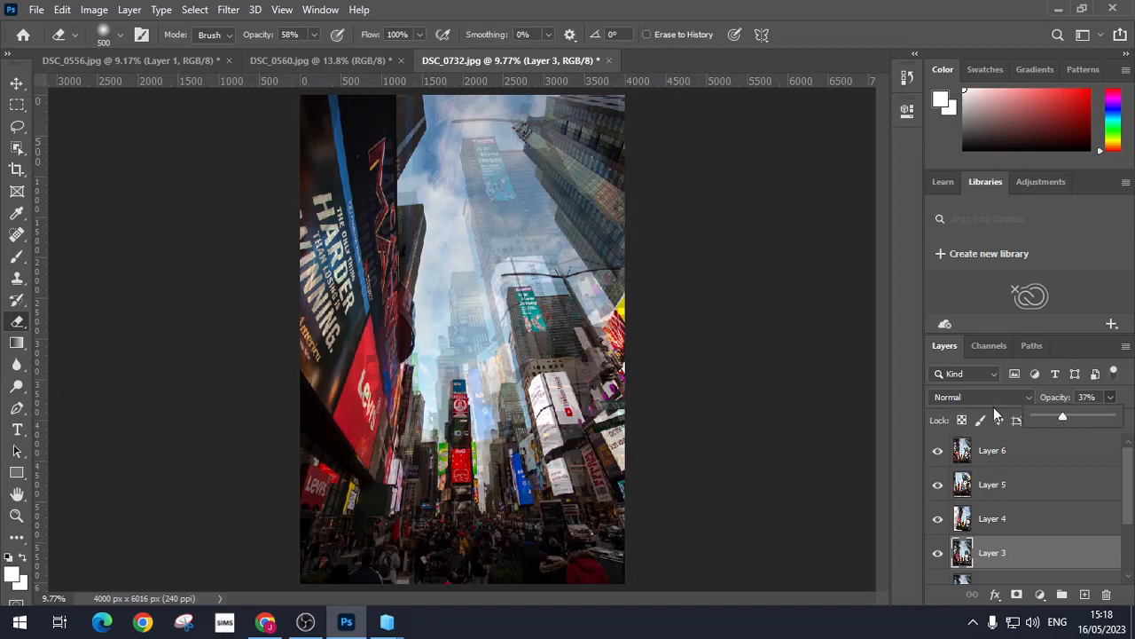
{"action": "mouse_move", "coordinate": [683, 445]}
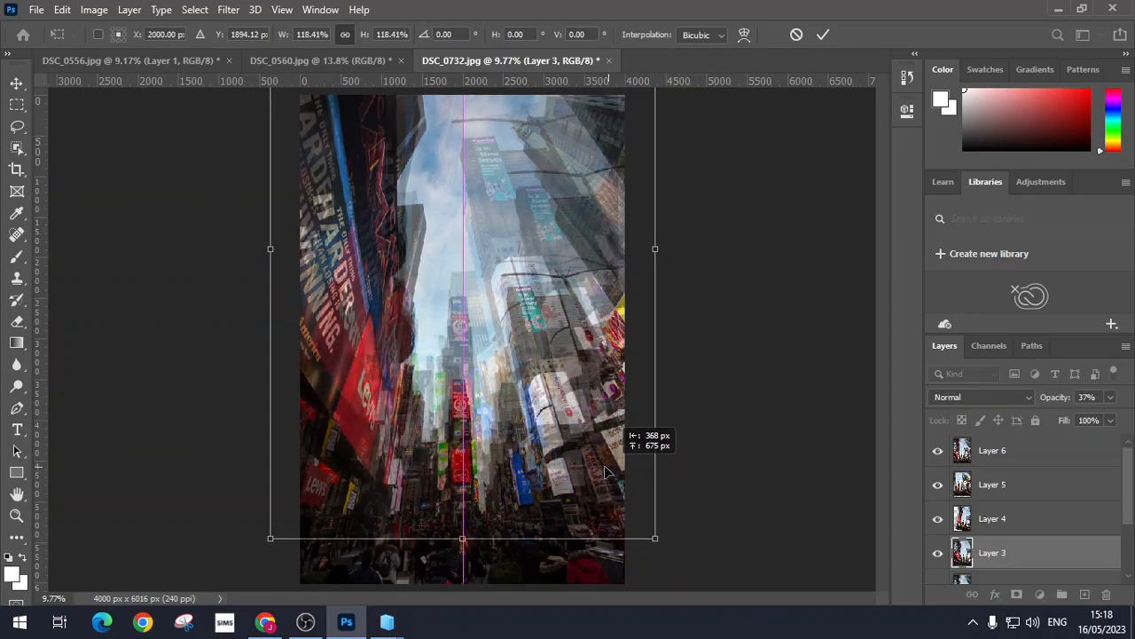
{"action": "left_click_drag", "start_coordinate": [654, 539], "coordinate": [657, 537]}
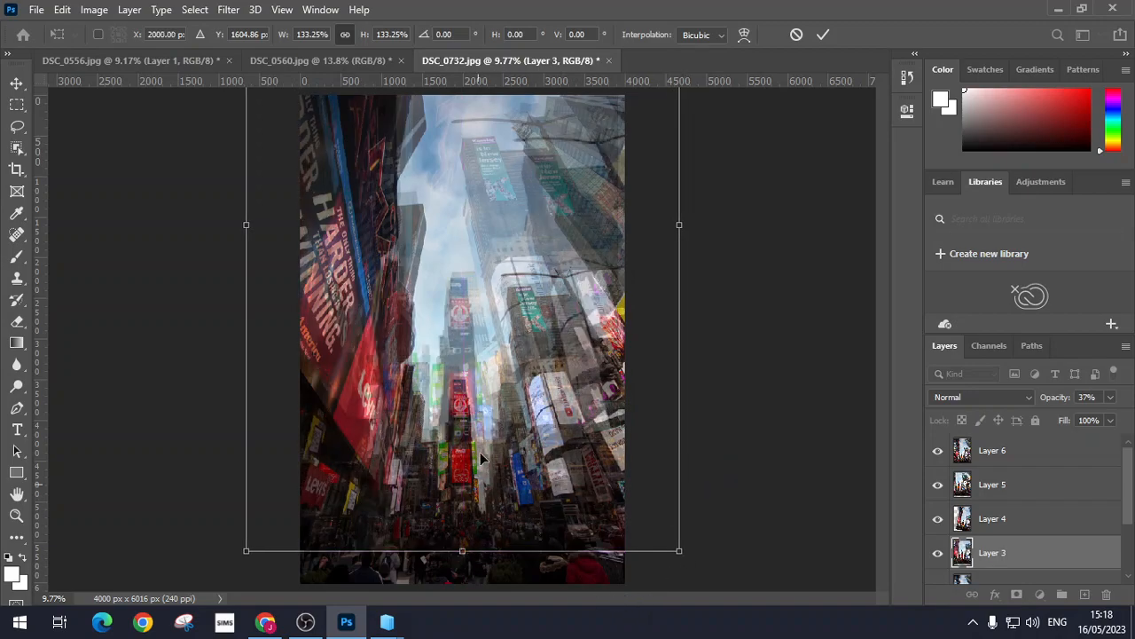
{"action": "mouse_move", "coordinate": [632, 429]}
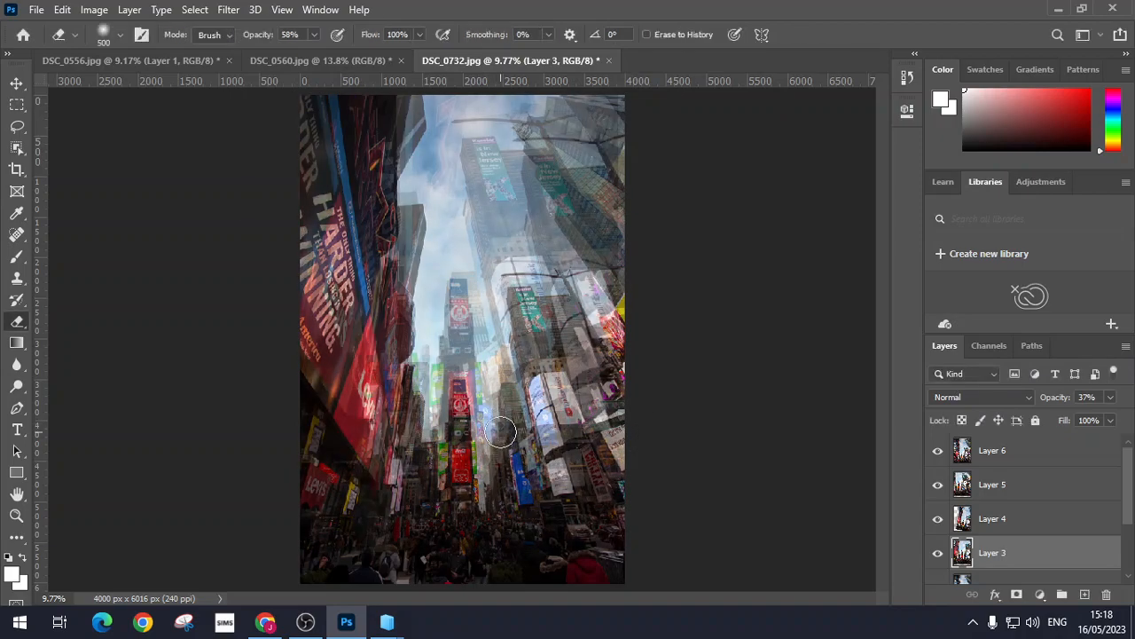
Blend Layer 3 with the Darker Color mode
{"action": "left_click", "coordinate": [982, 396]}
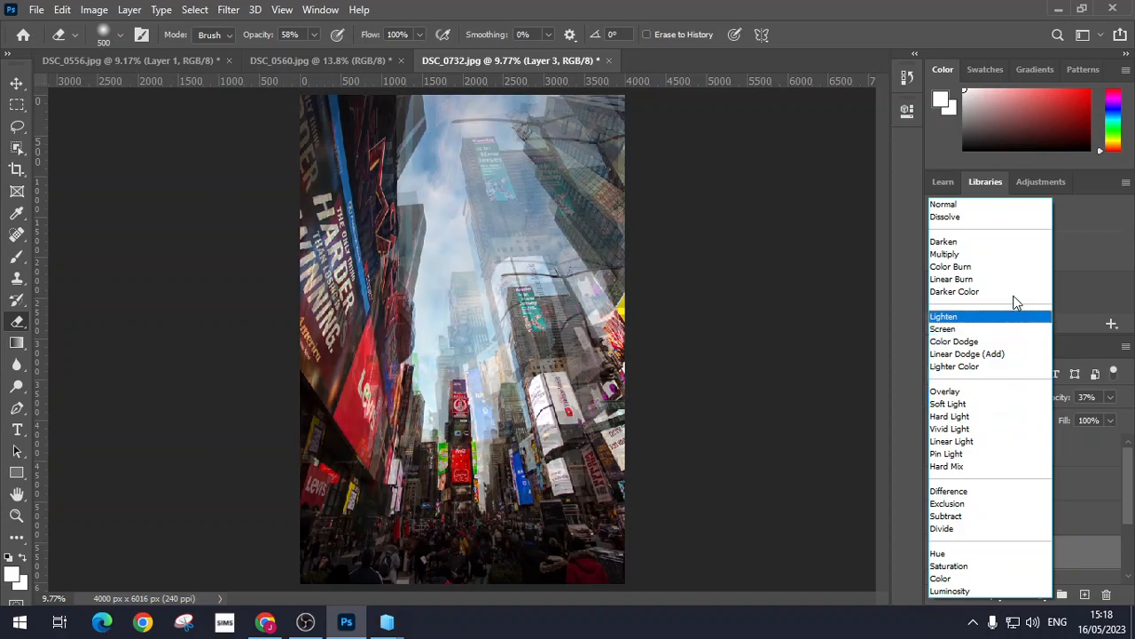
{"action": "left_click", "coordinate": [954, 291]}
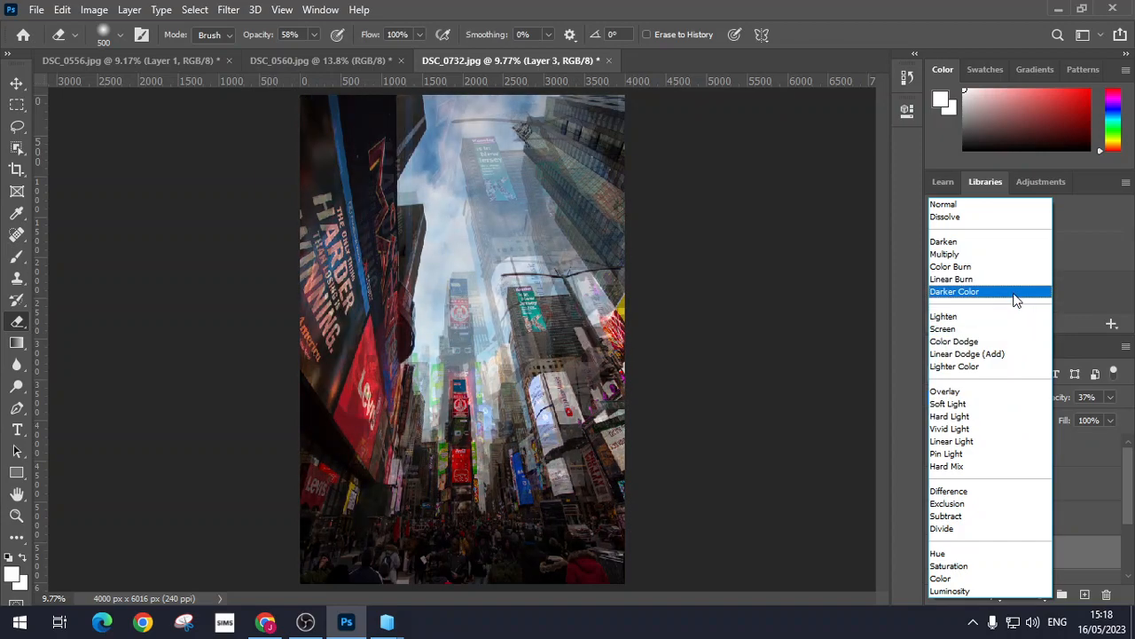
{"action": "left_click", "coordinate": [955, 291]}
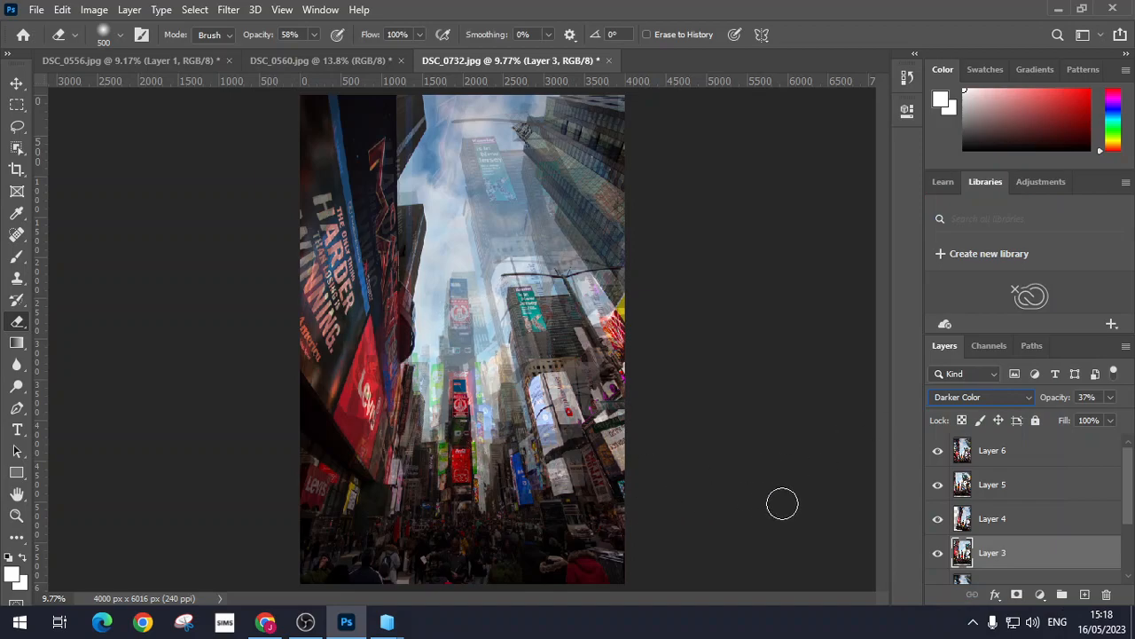
{"action": "mouse_move", "coordinate": [674, 579]}
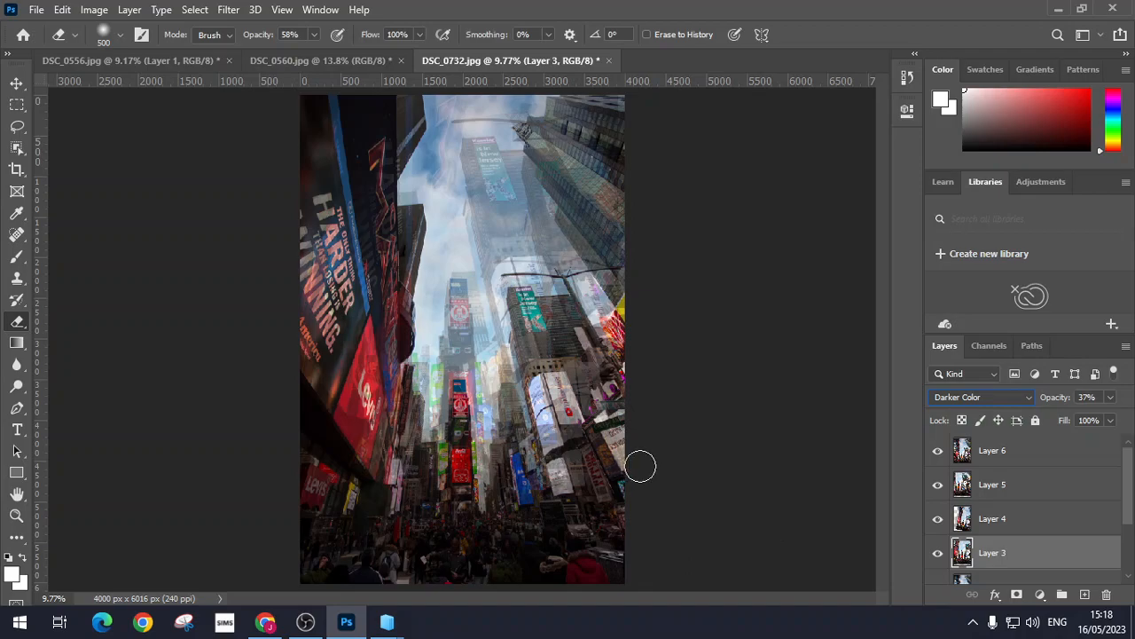
{"action": "mouse_move", "coordinate": [1079, 524]}
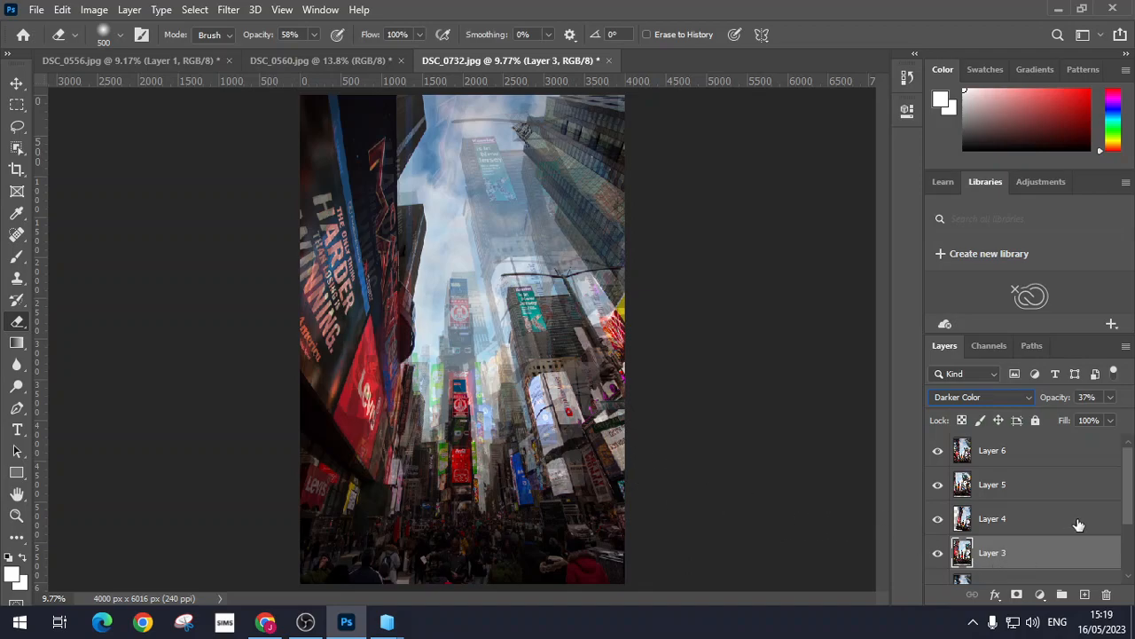
{"action": "scroll", "scroll_direction": "down", "scroll_amount": 3}
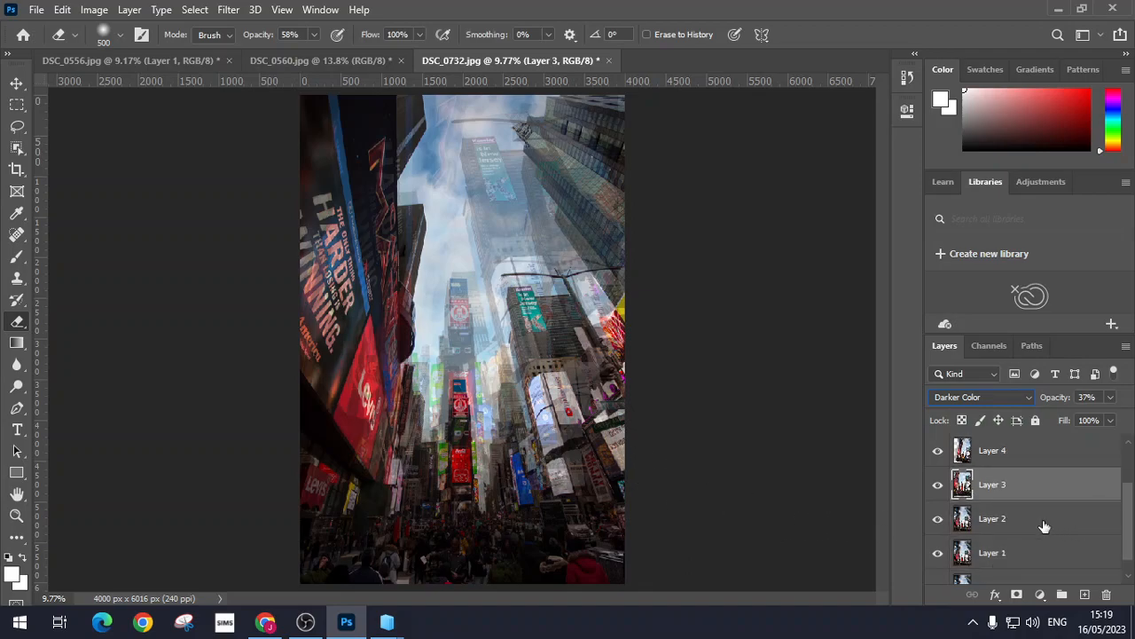
Set Layer 2 to 34% opacity, scale it to about 108% and reposition it
{"action": "left_click", "coordinate": [991, 518]}
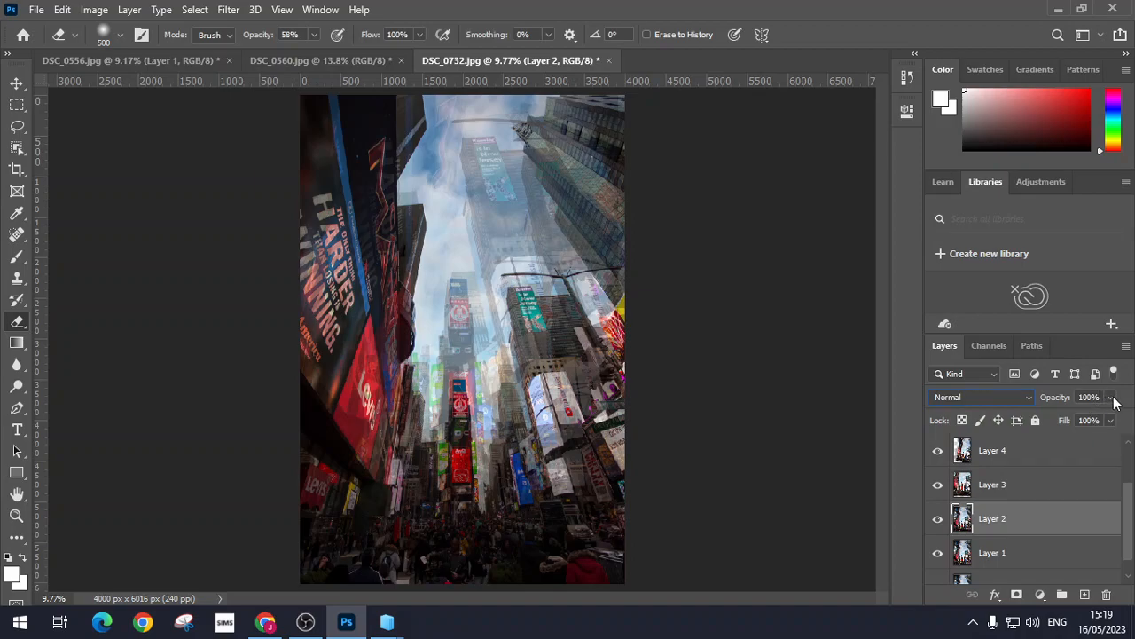
{"action": "left_click_drag", "start_coordinate": [1116, 396], "coordinate": [1062, 419]}
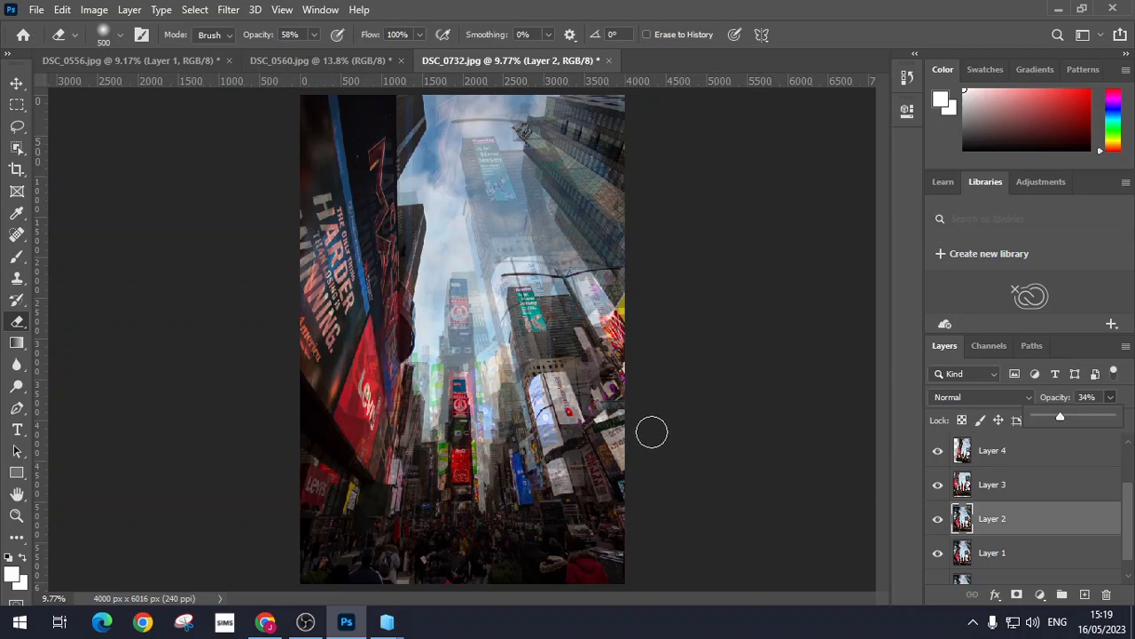
{"action": "key", "text": "ctrl+t"}
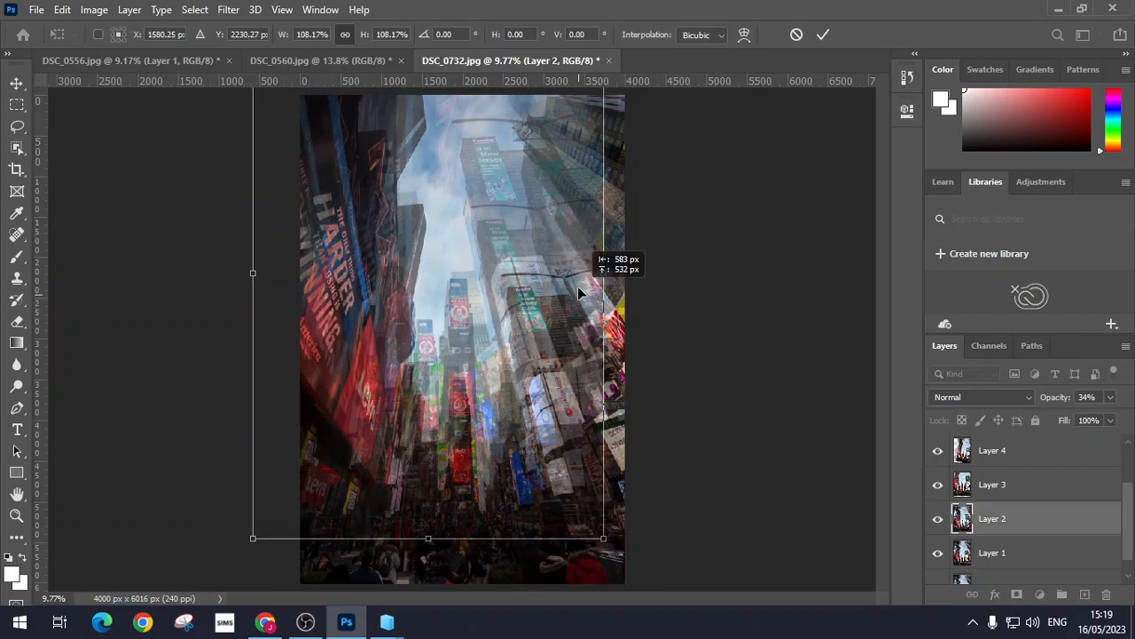
{"action": "left_click_drag", "start_coordinate": [577, 293], "coordinate": [582, 286]}
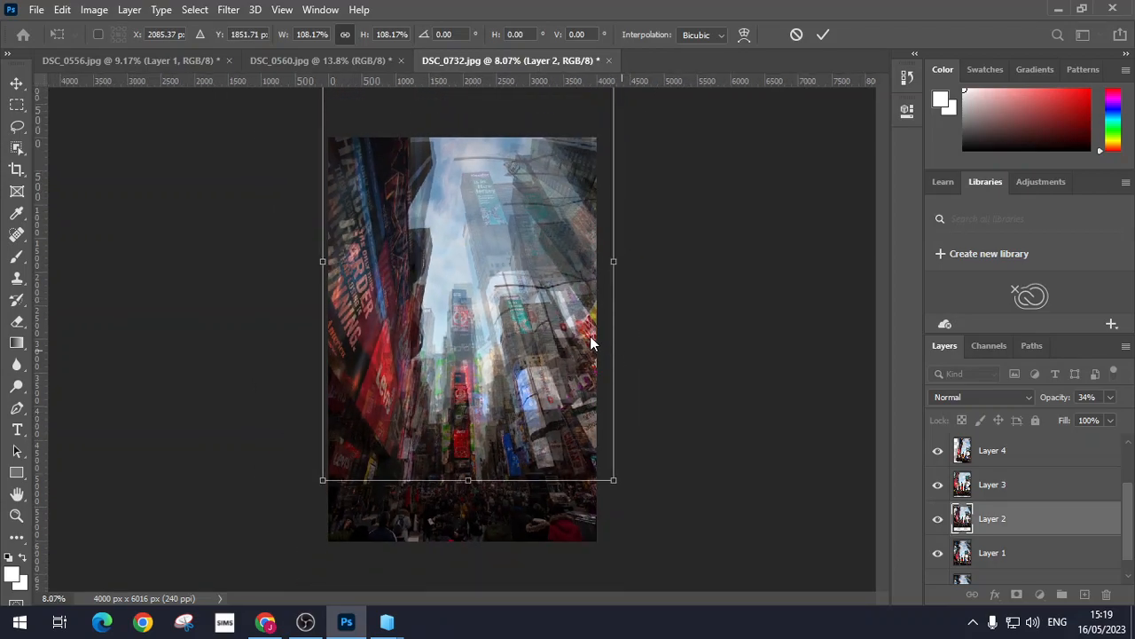
{"action": "left_click_drag", "start_coordinate": [595, 346], "coordinate": [545, 373]}
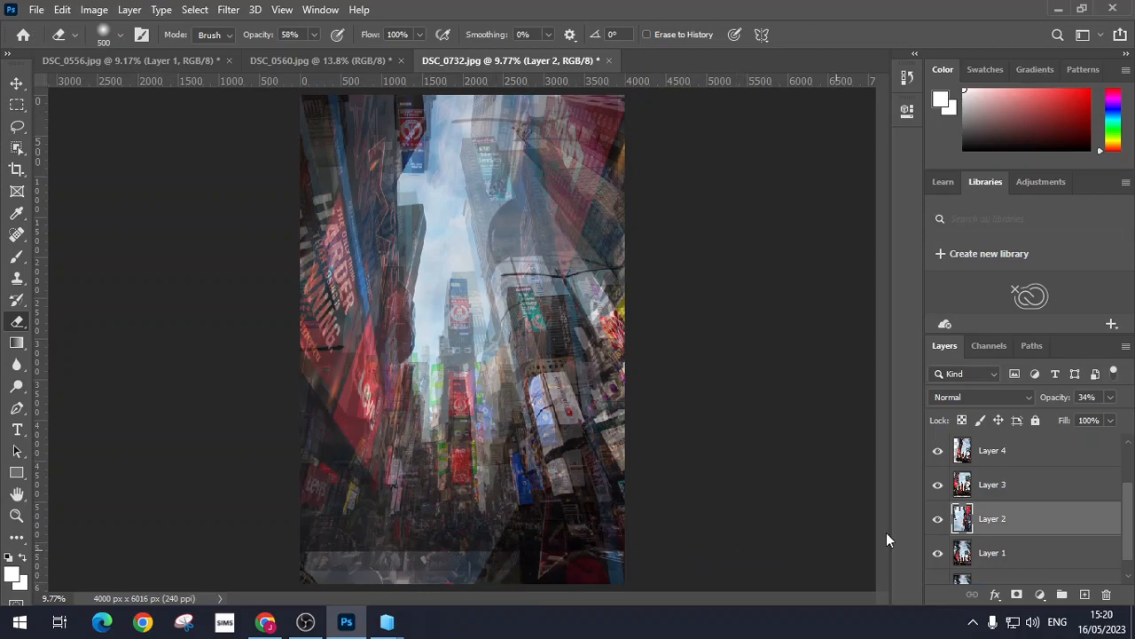
Erase Layer 2's hard bottom edge along the crowd
{"action": "left_click", "coordinate": [993, 484]}
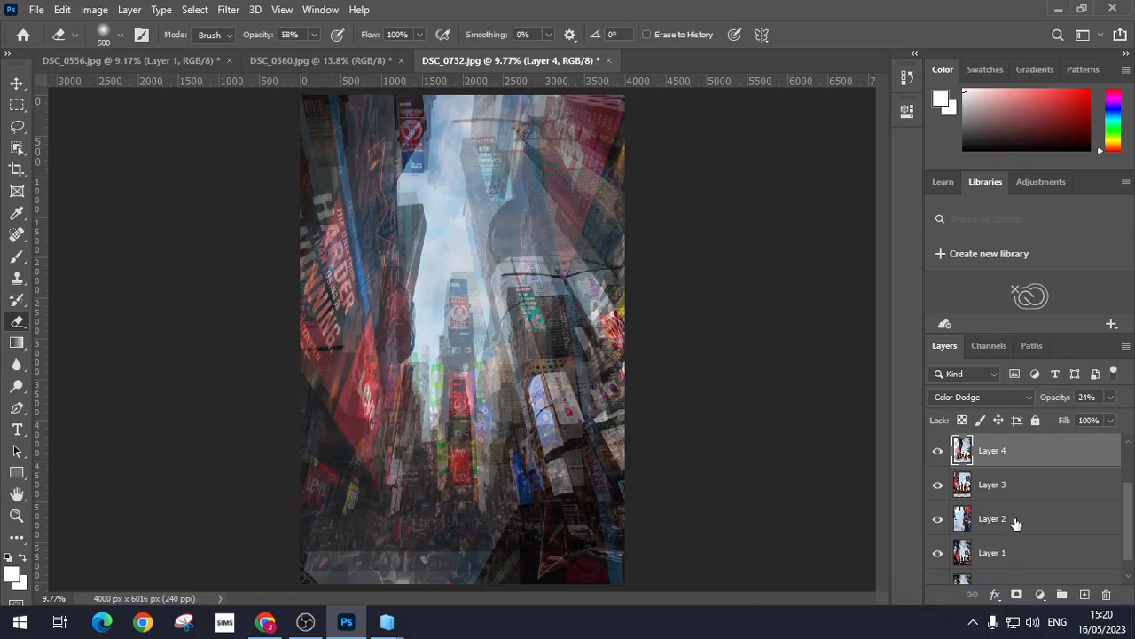
{"action": "left_click", "coordinate": [993, 518]}
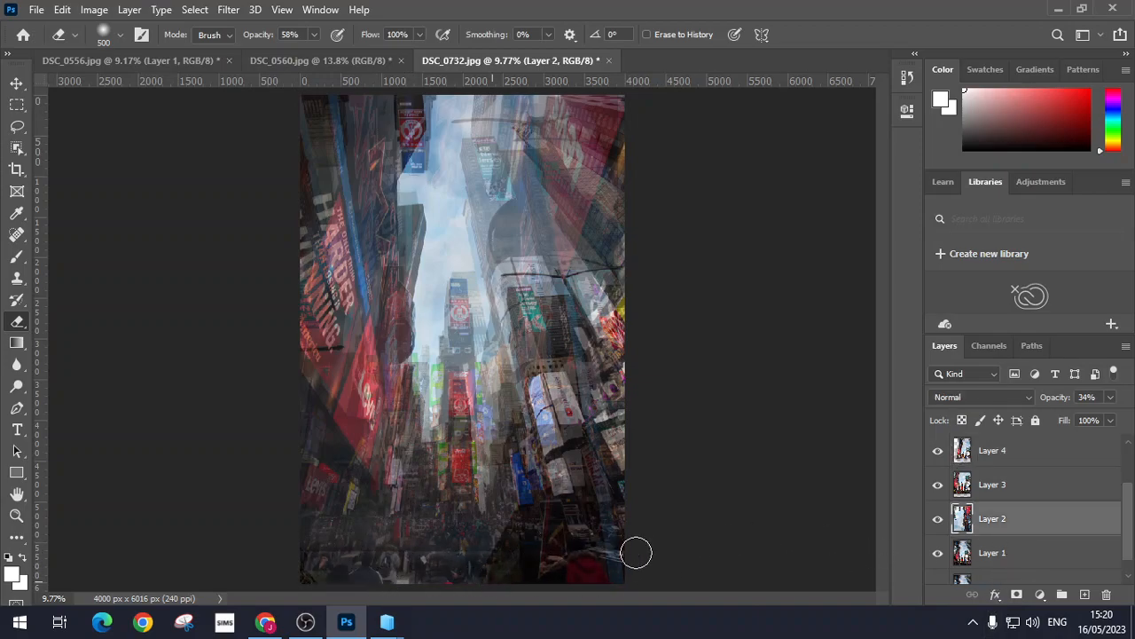
{"action": "left_click_drag", "start_coordinate": [636, 552], "coordinate": [391, 541]}
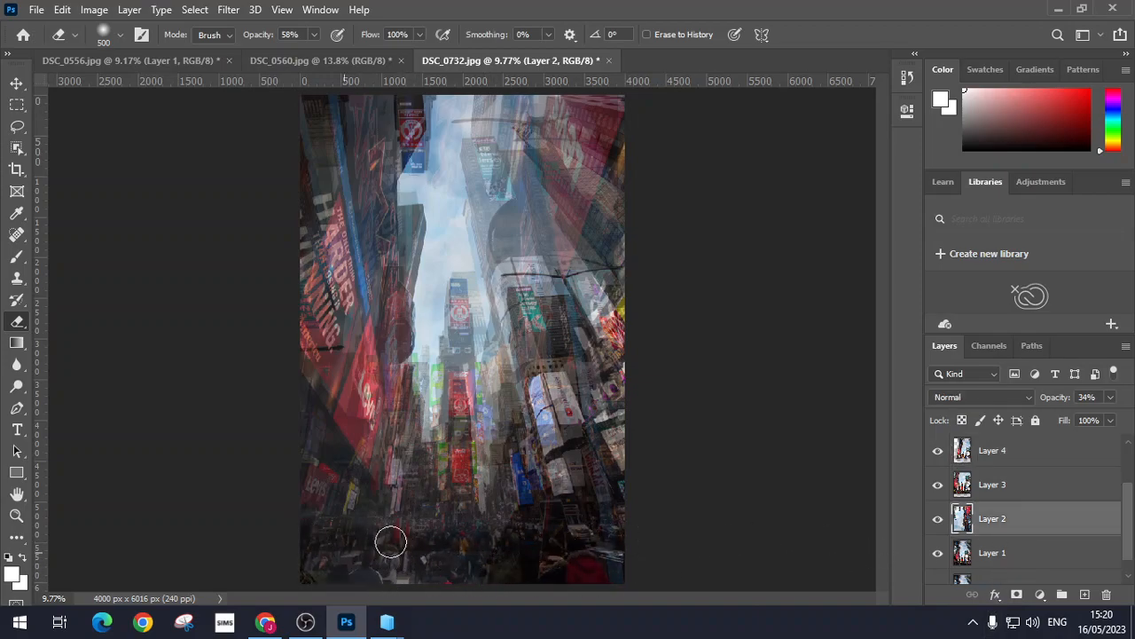
{"action": "left_click_drag", "start_coordinate": [390, 541], "coordinate": [430, 529]}
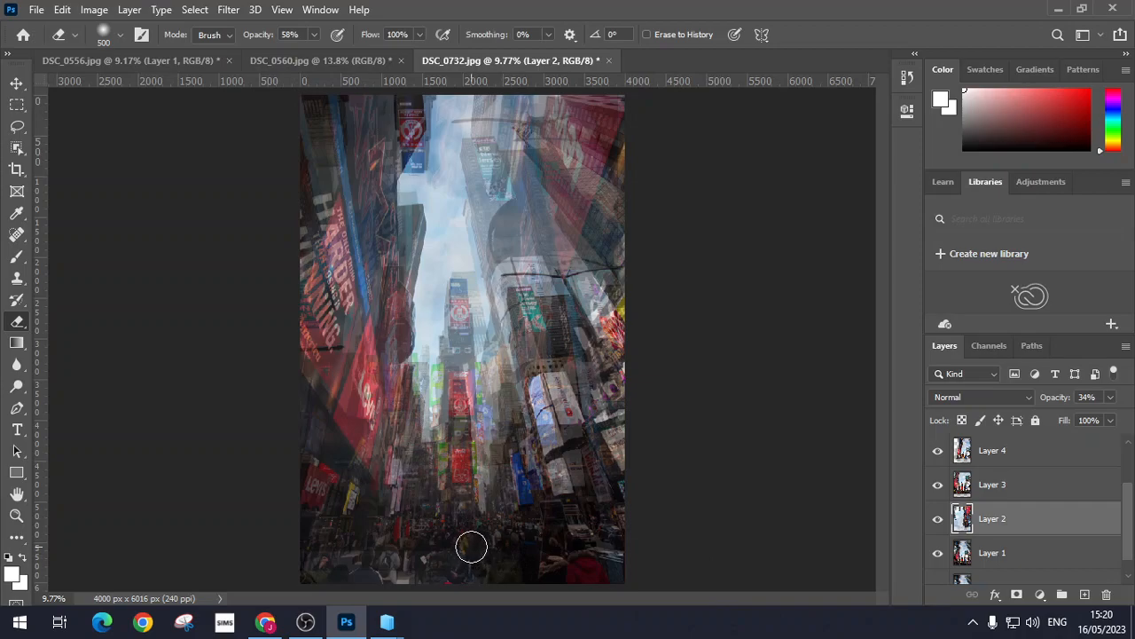
Erase the stray bottom-left edge of Layer 6 and Layer 3's left edges up to the sky
{"action": "left_click", "coordinate": [991, 552]}
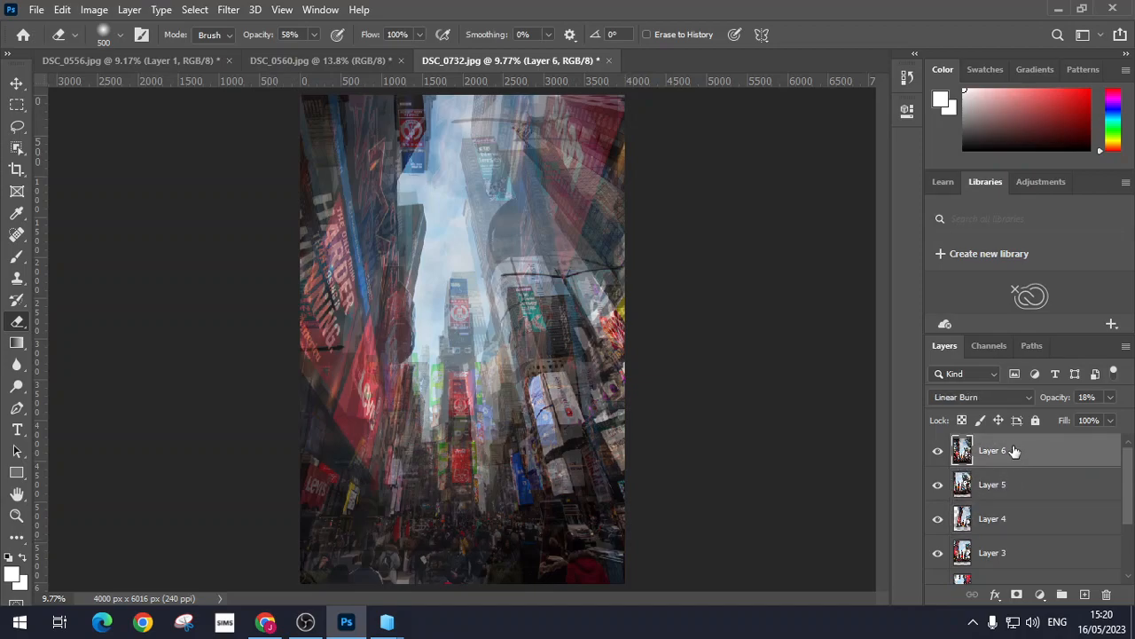
{"action": "mouse_move", "coordinate": [293, 539]}
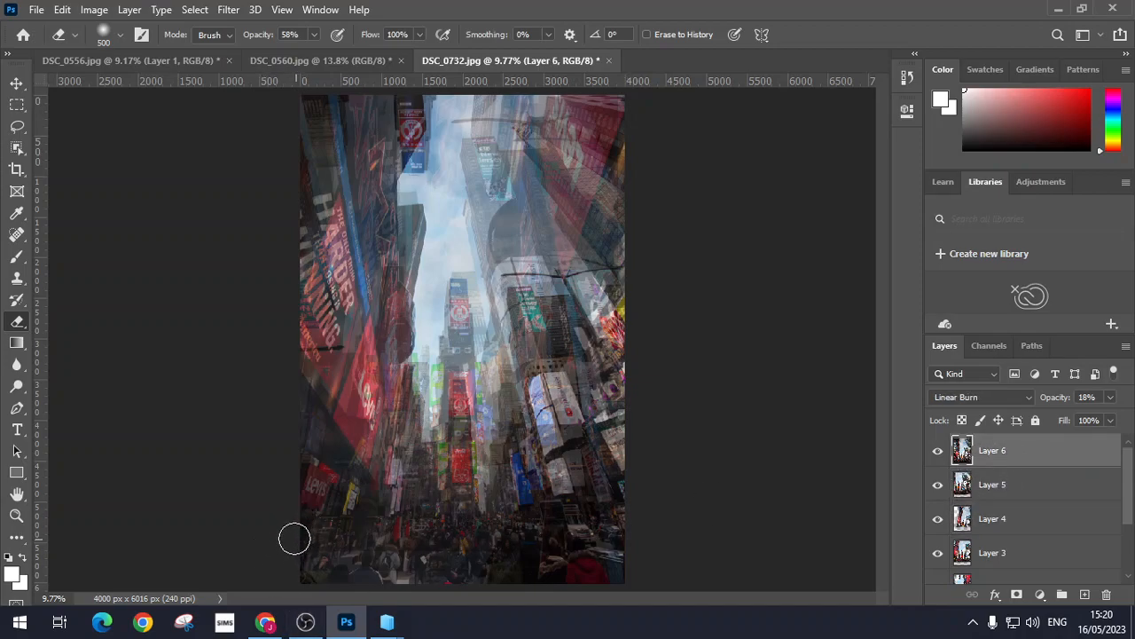
{"action": "left_click_drag", "start_coordinate": [295, 538], "coordinate": [528, 559]}
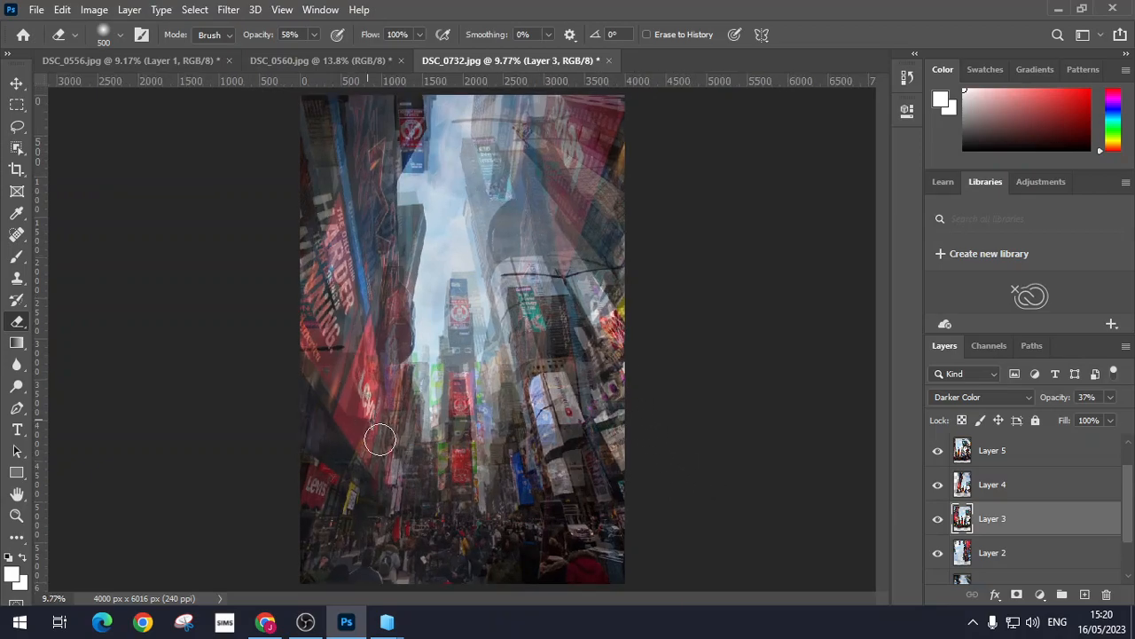
{"action": "left_click_drag", "start_coordinate": [380, 439], "coordinate": [493, 106]}
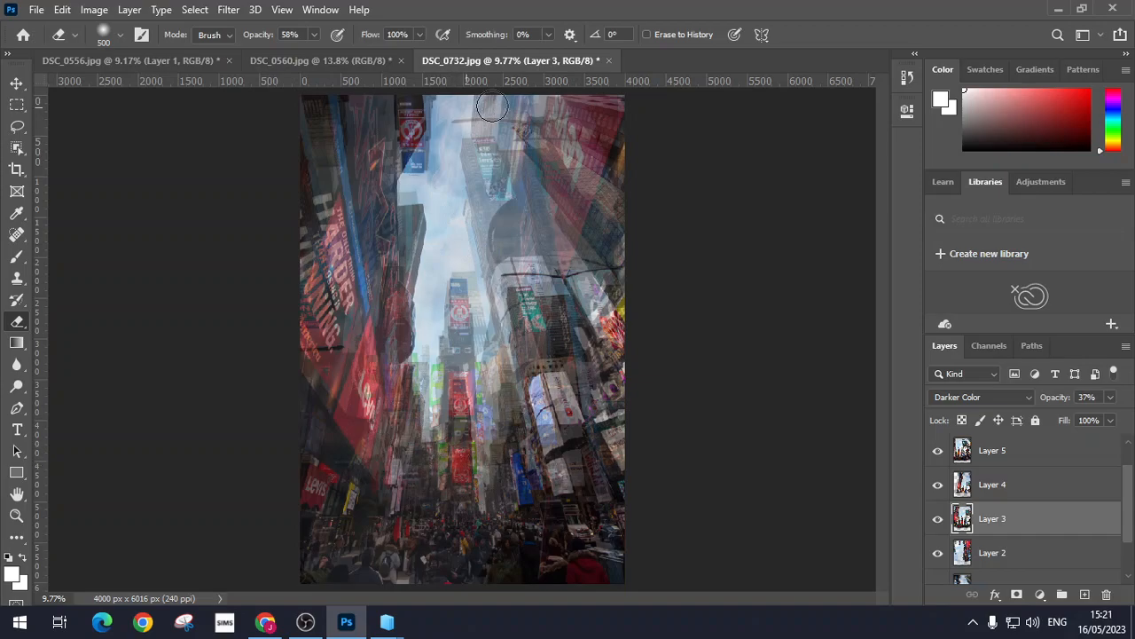
{"action": "mouse_move", "coordinate": [492, 220]}
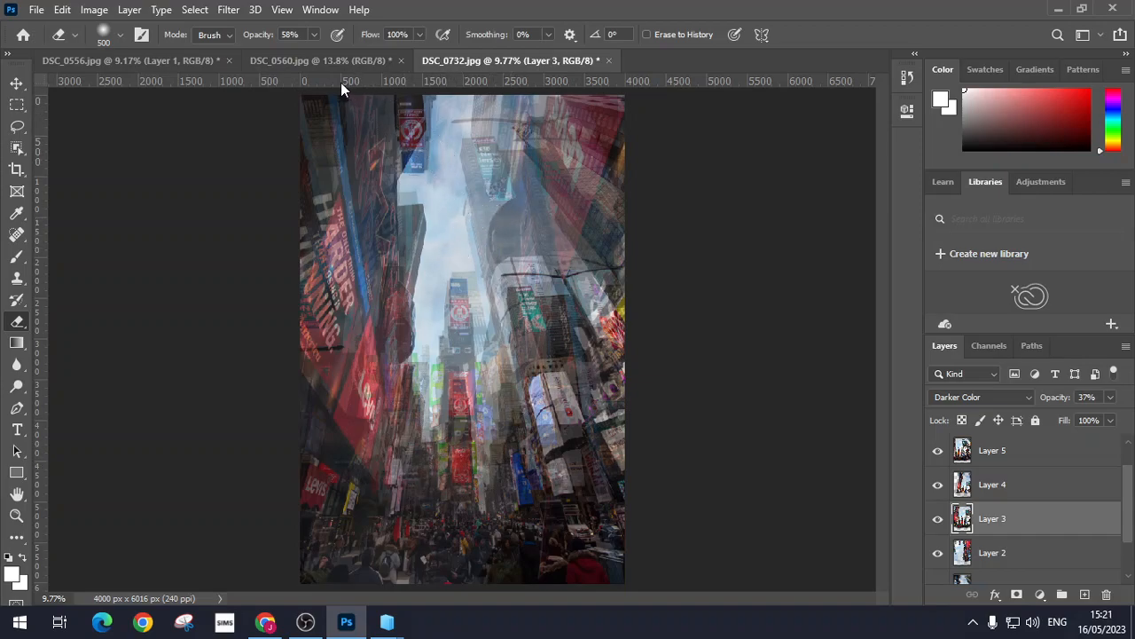
{"action": "left_click", "coordinate": [320, 61]}
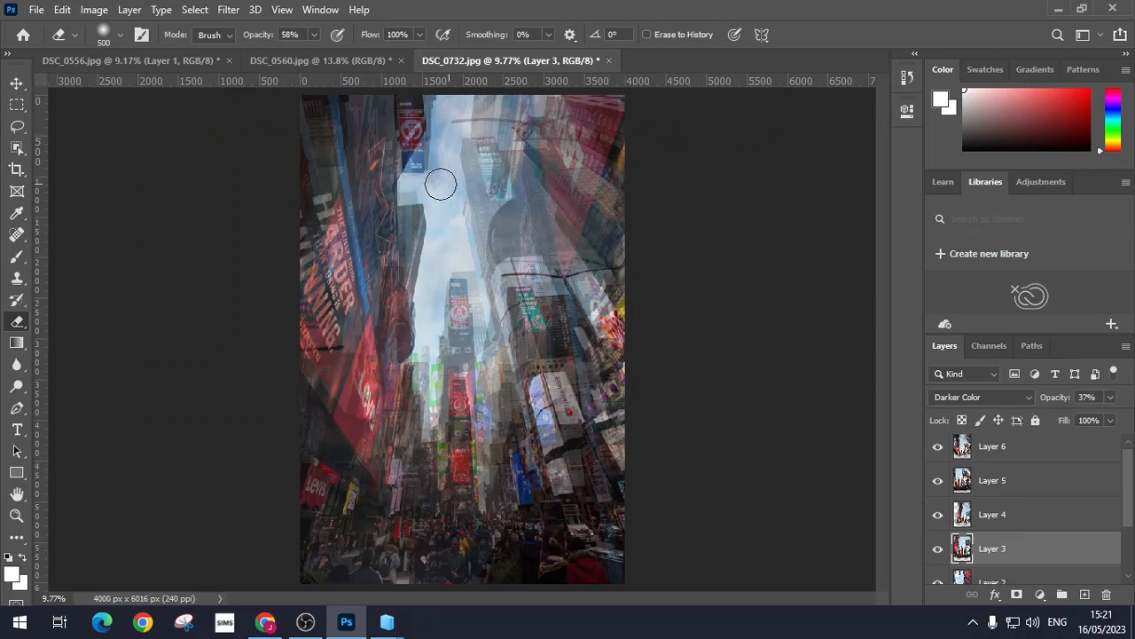
Review the statue and black-and-white composites, then switch to the browser
{"action": "left_click", "coordinate": [319, 60]}
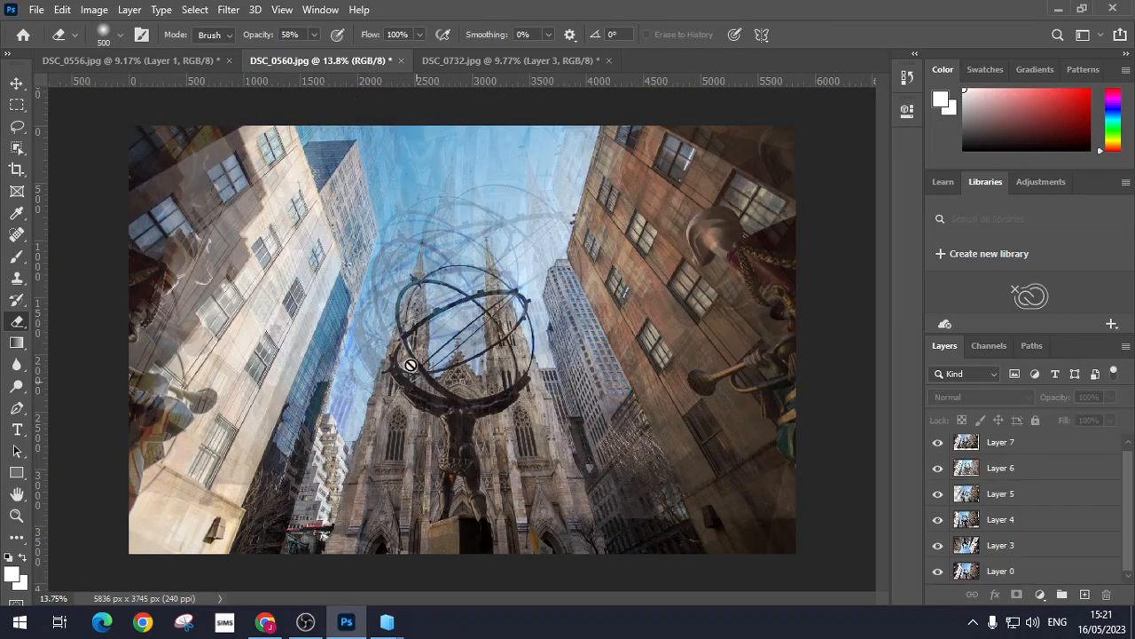
{"action": "mouse_move", "coordinate": [389, 346]}
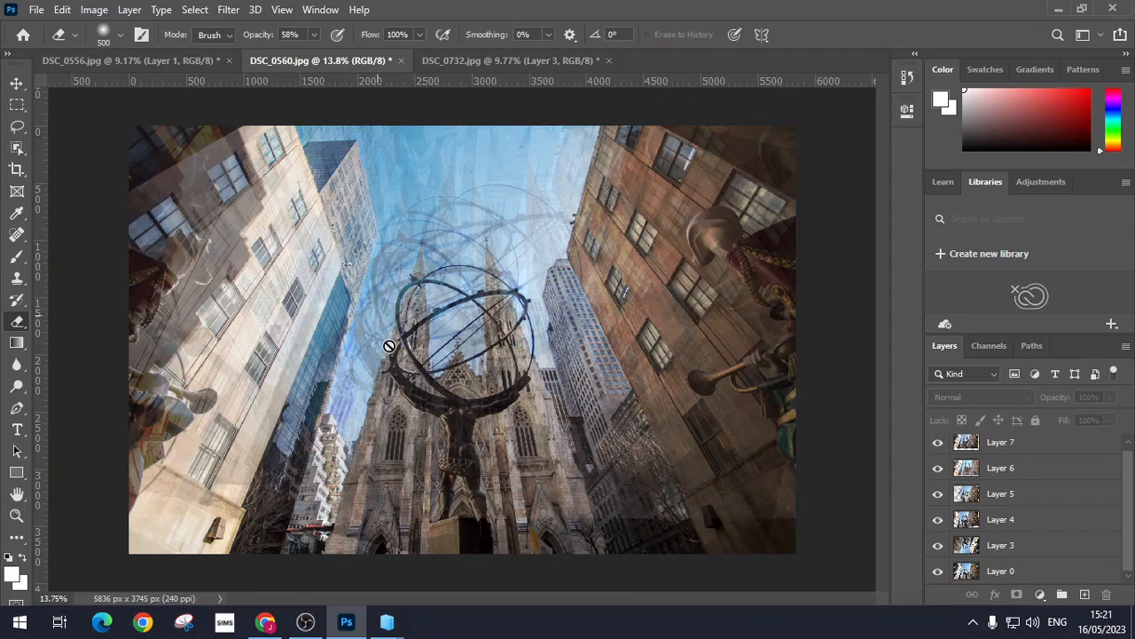
{"action": "mouse_move", "coordinate": [139, 143]}
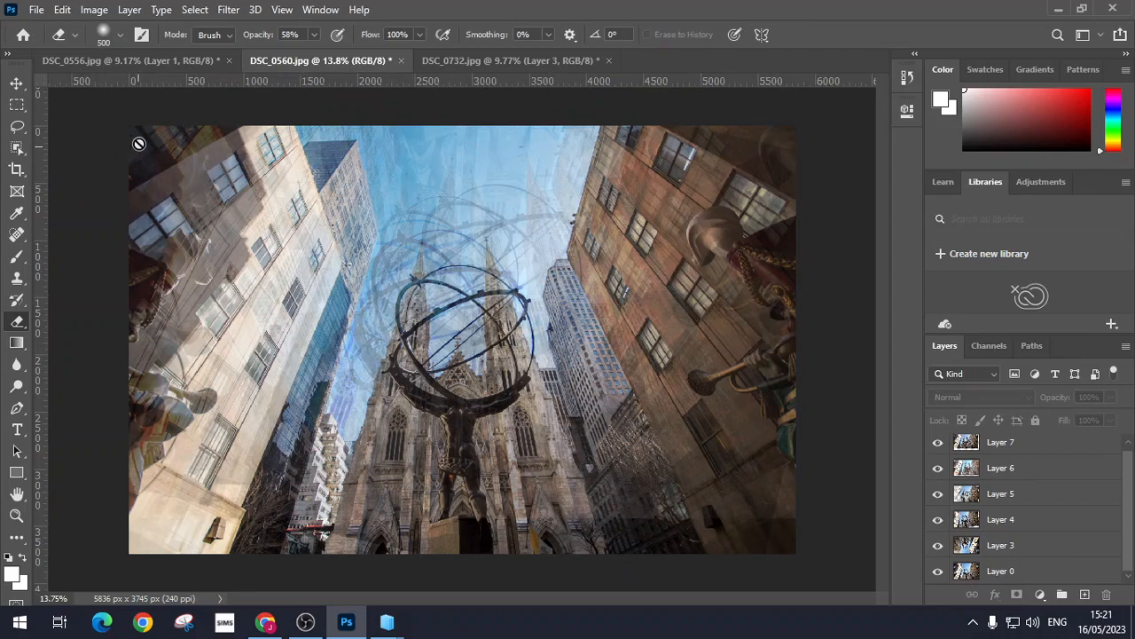
{"action": "left_click", "coordinate": [129, 60]}
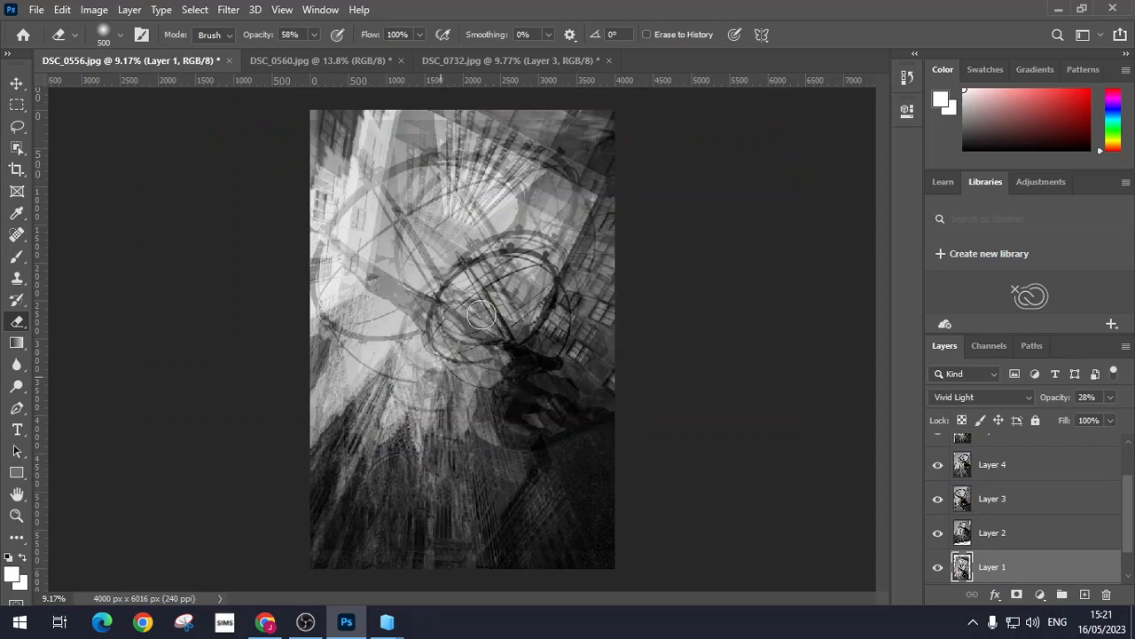
{"action": "left_click", "coordinate": [506, 60]}
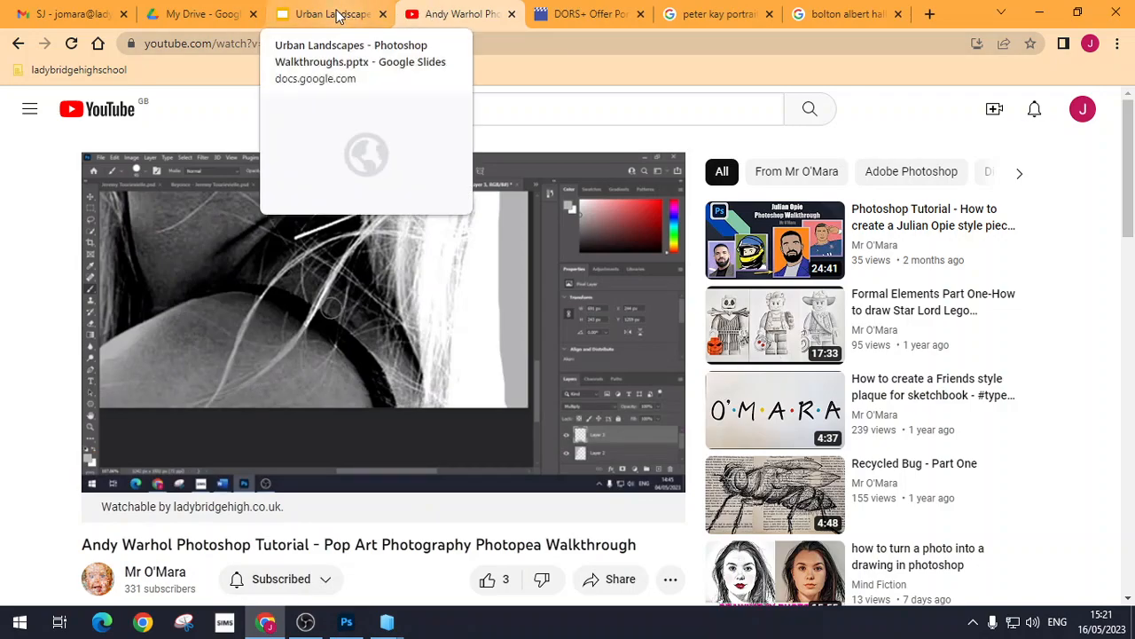
Switch to the Urban Landscapes presentation and show the Stephanie Jung style edits slide
{"action": "left_click", "coordinate": [328, 15]}
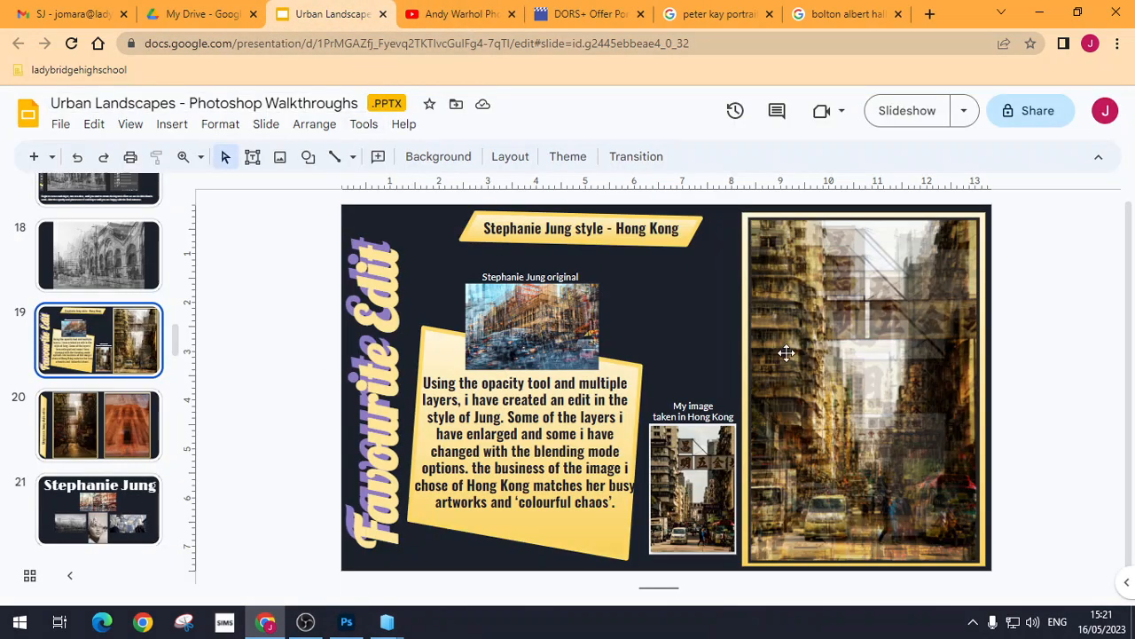
{"action": "mouse_move", "coordinate": [867, 417]}
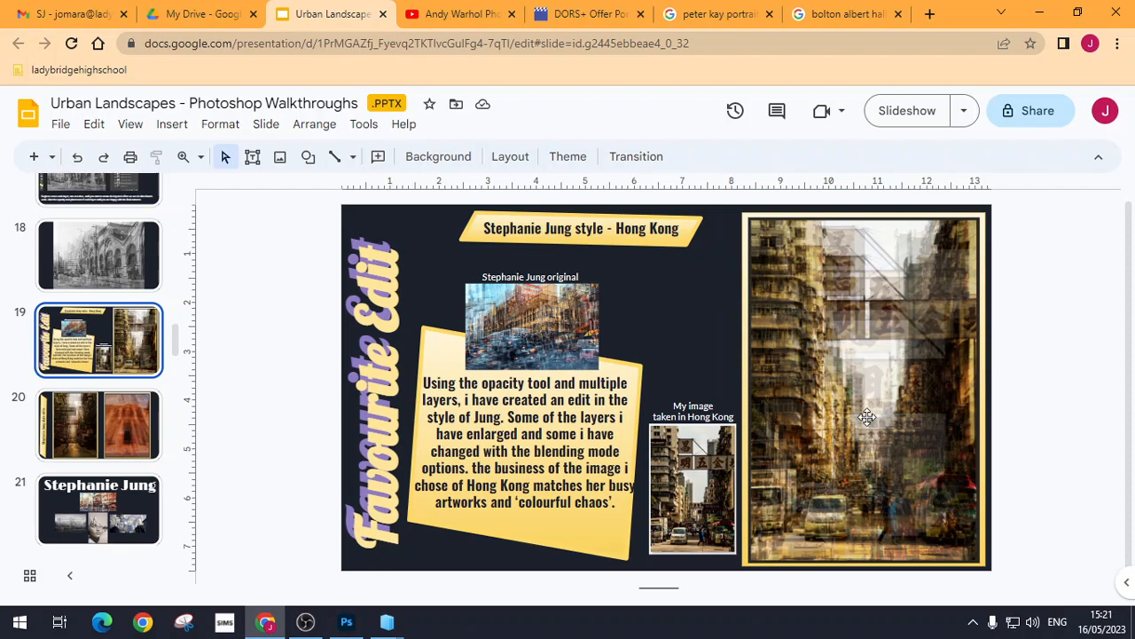
{"action": "left_click", "coordinate": [98, 424]}
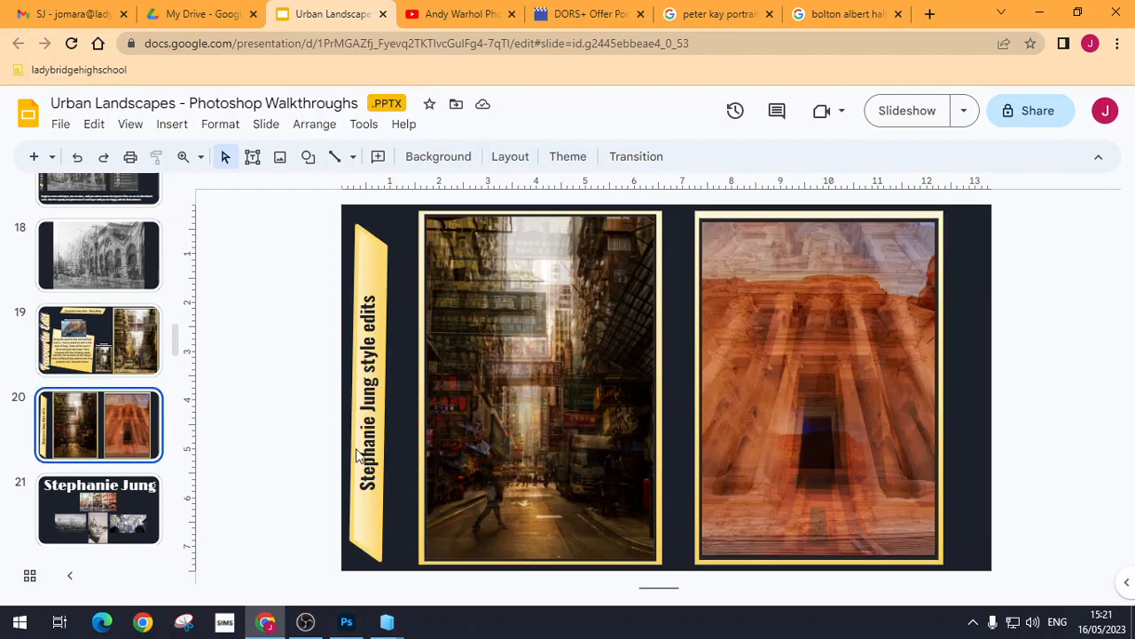
{"action": "mouse_move", "coordinate": [519, 407]}
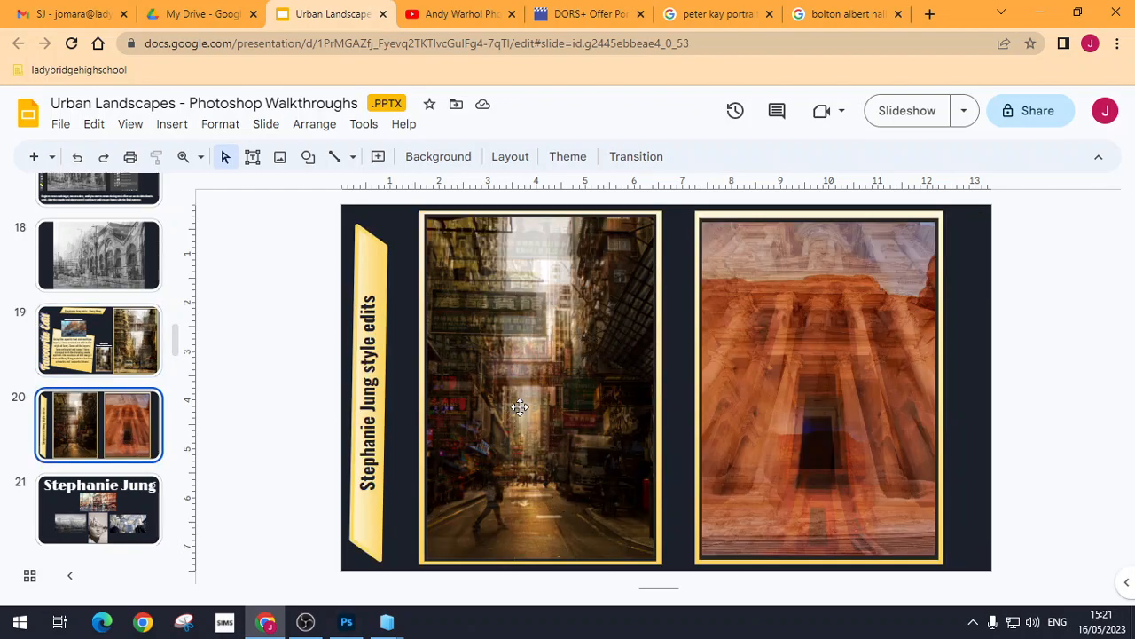
{"action": "mouse_move", "coordinate": [523, 235]}
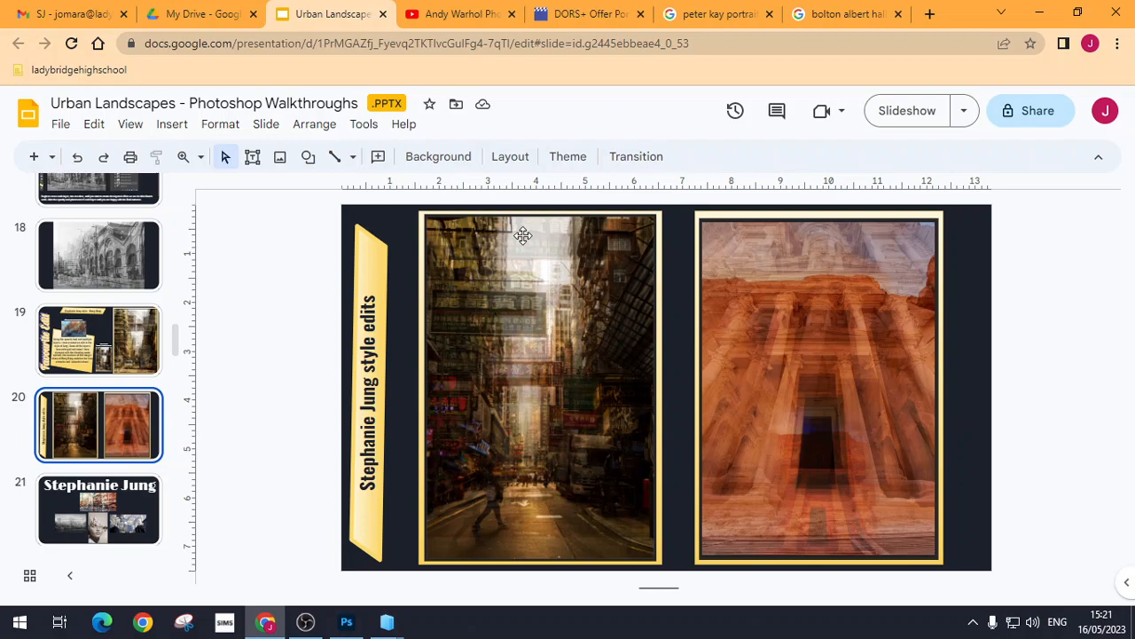
{"action": "mouse_move", "coordinate": [929, 434]}
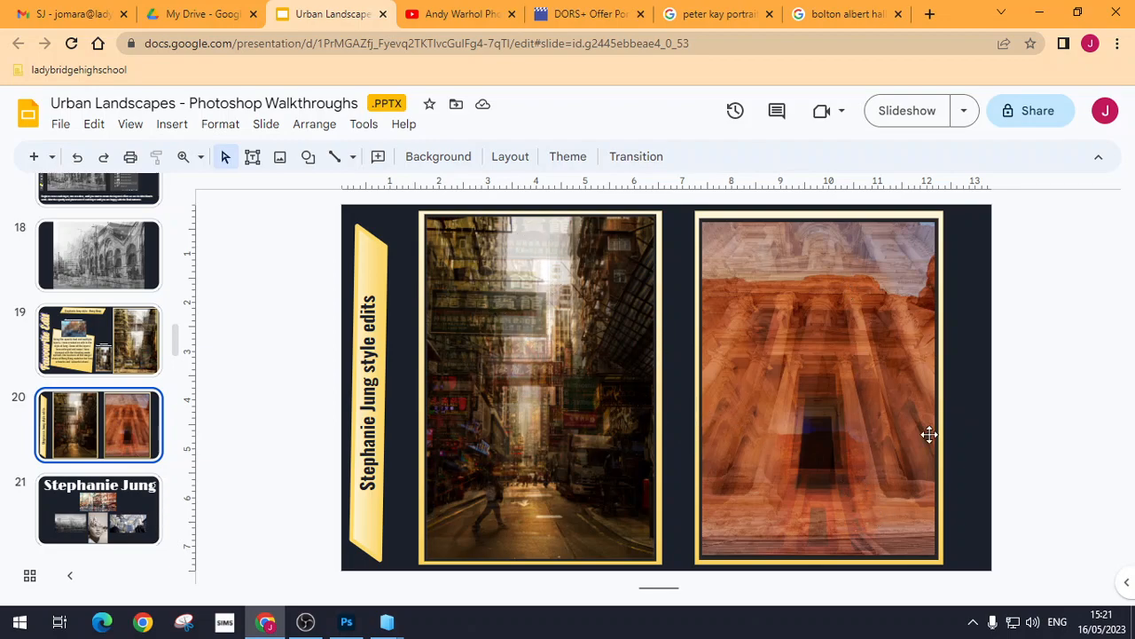
{"action": "mouse_move", "coordinate": [813, 535]}
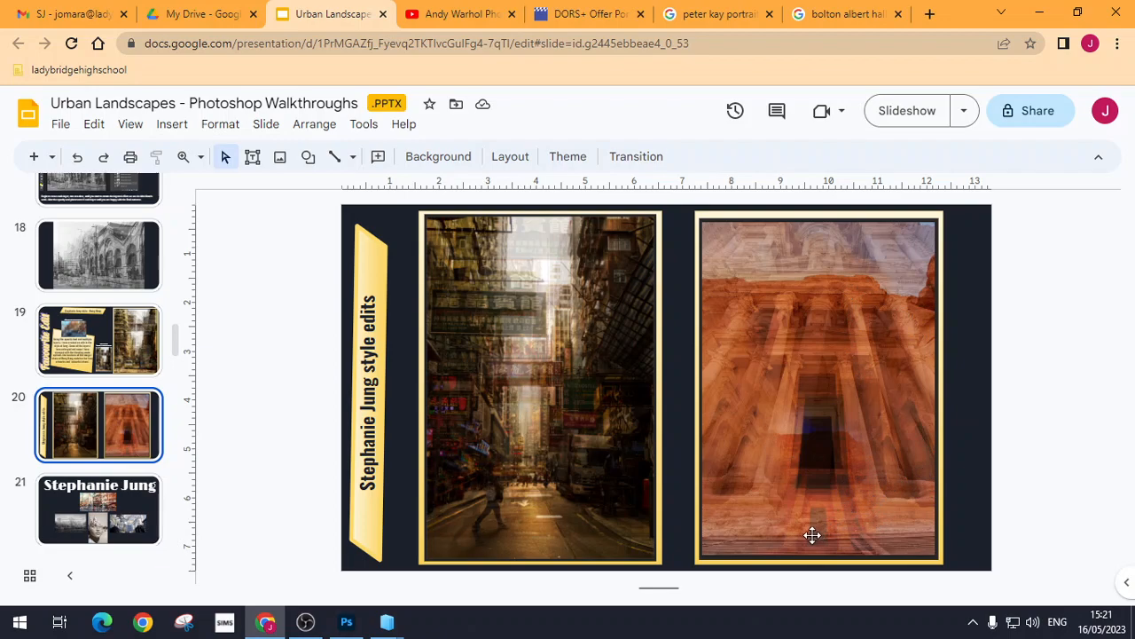
{"action": "mouse_move", "coordinate": [981, 452]}
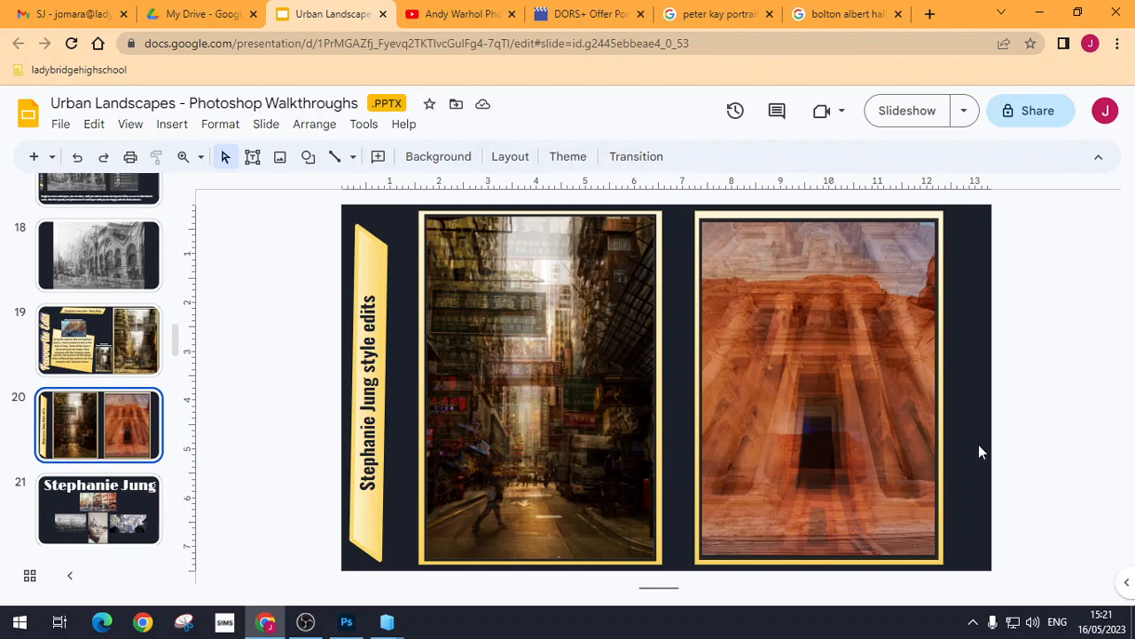
{"action": "mouse_move", "coordinate": [871, 435]}
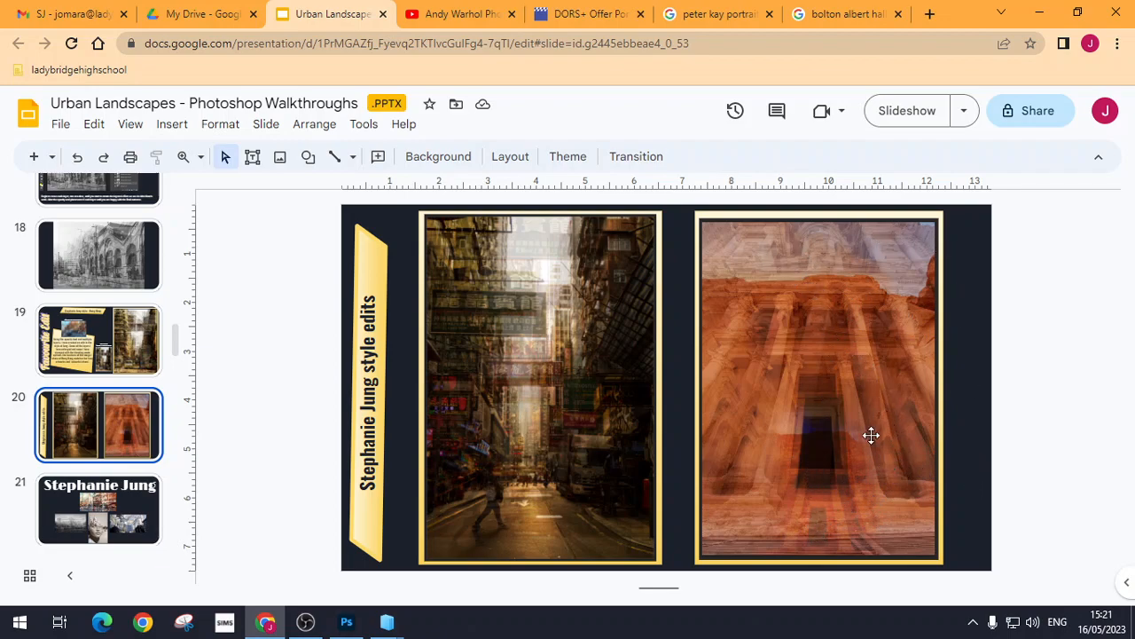
{"action": "mouse_move", "coordinate": [861, 453]}
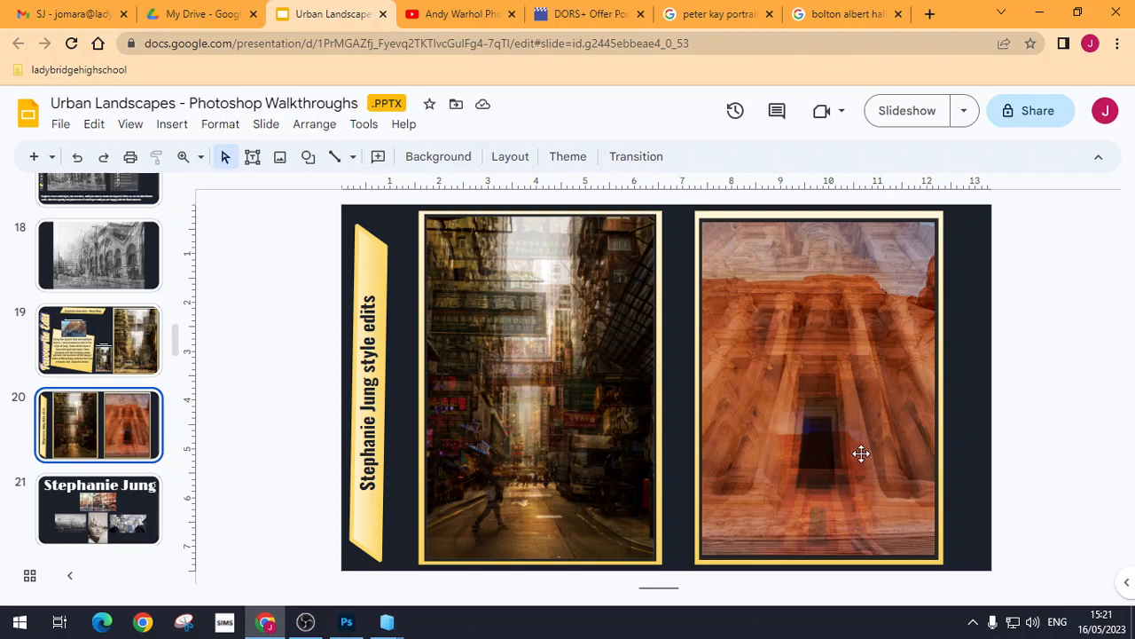
{"action": "mouse_move", "coordinate": [869, 441]}
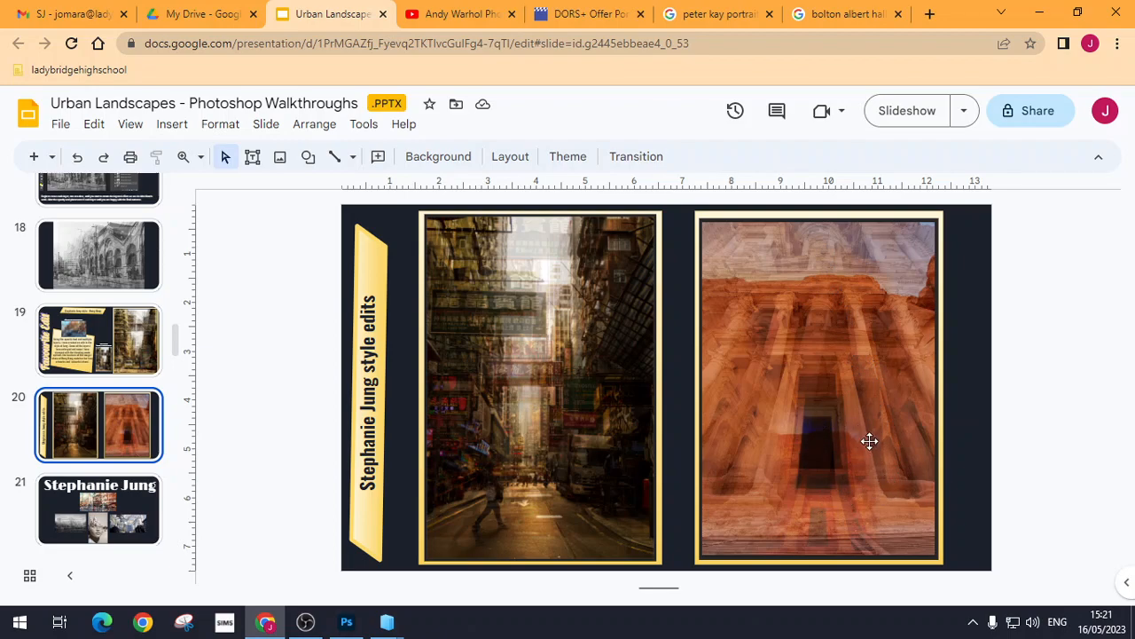